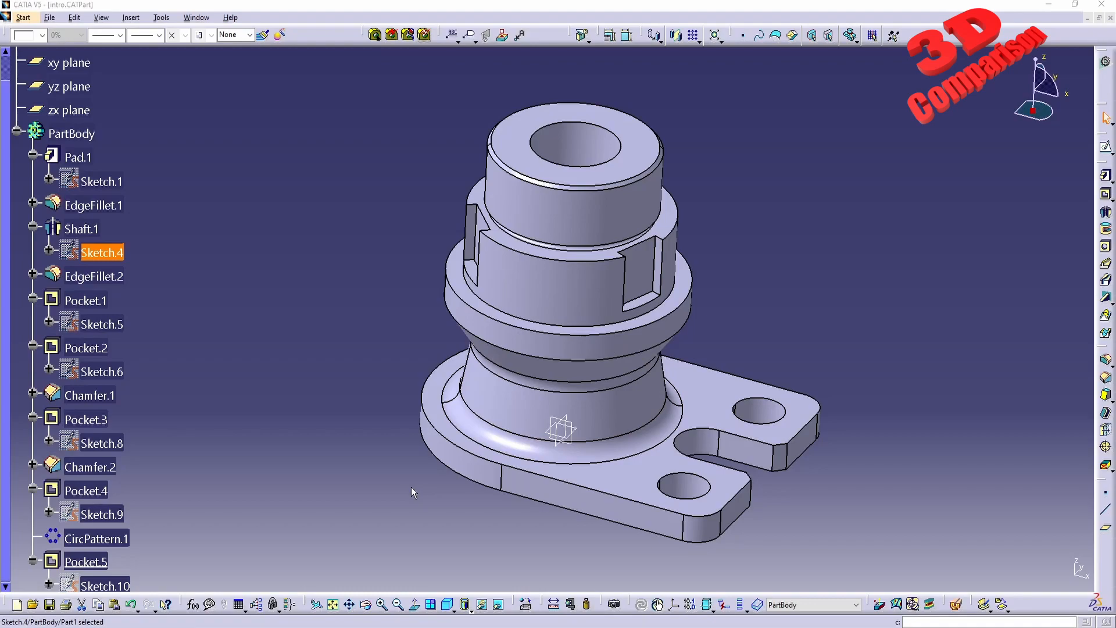
mouse_move(285, 344)
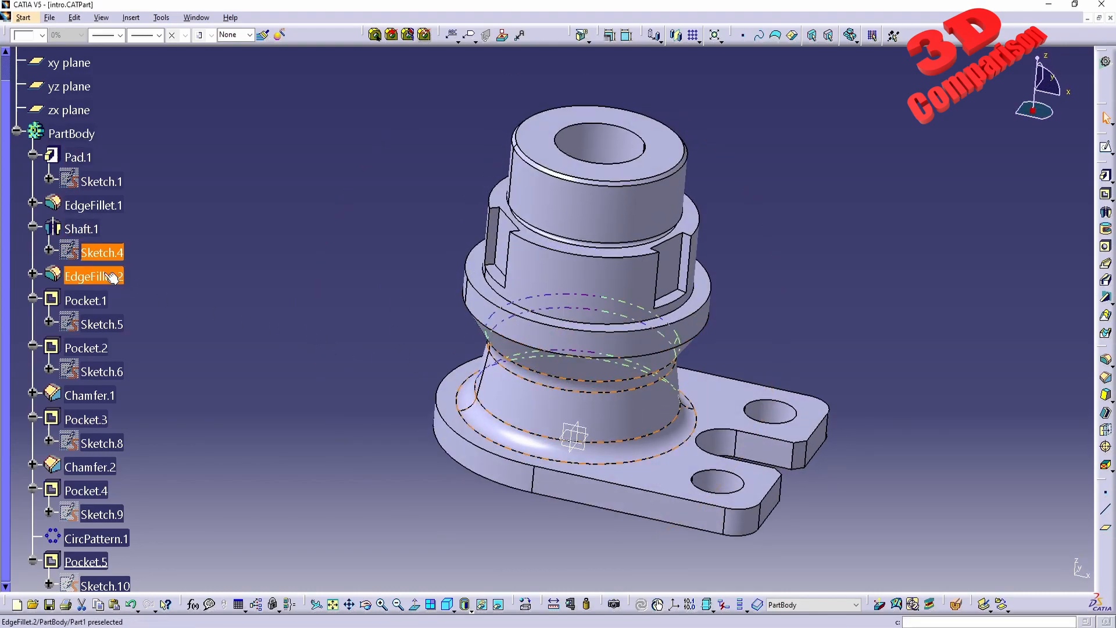
- Enter Sketch.4 under Shaft.1 in the Sketcher for editing
double_click(102, 252)
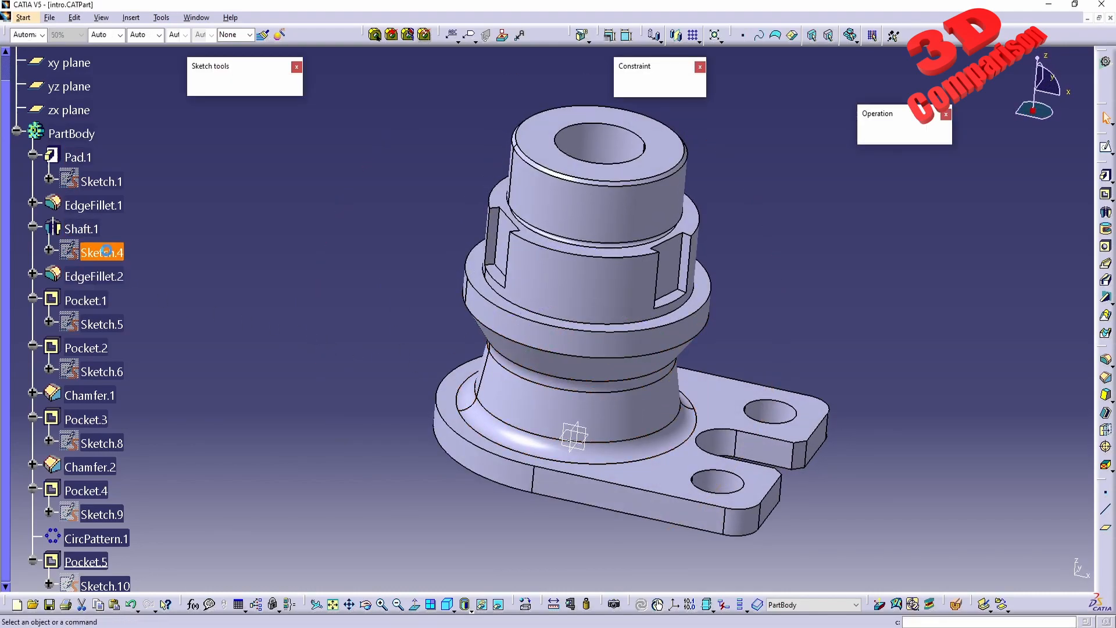
- Load Sketch.4's dimensioned half-profile and reach the Tools menu for Sketch Analysis
double_click(102, 252)
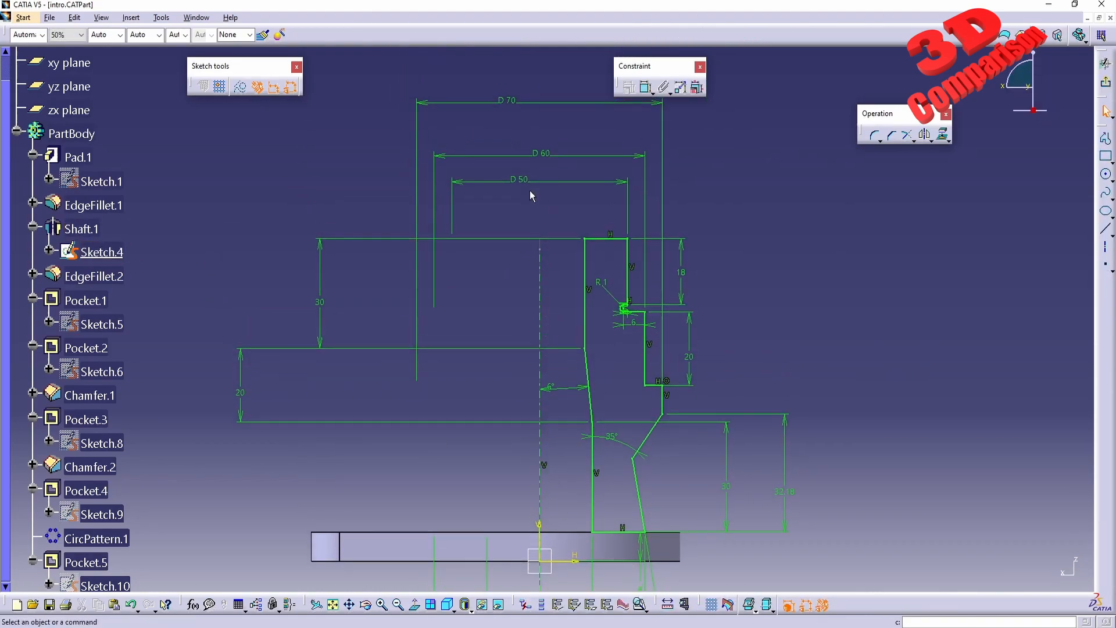
key("alt+tab")
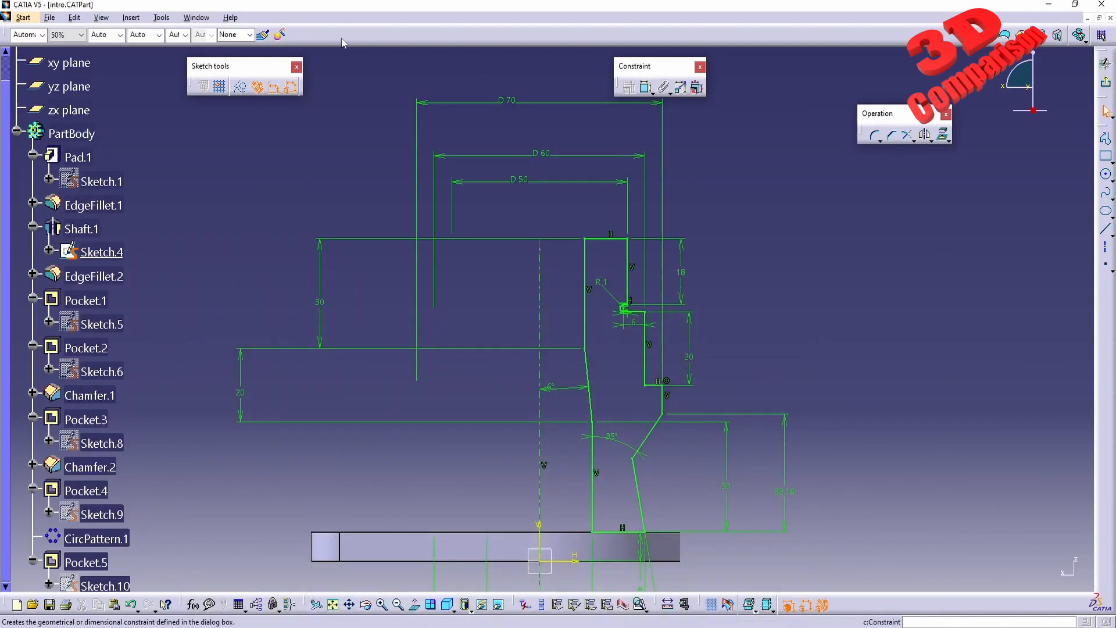
left_click(160, 17)
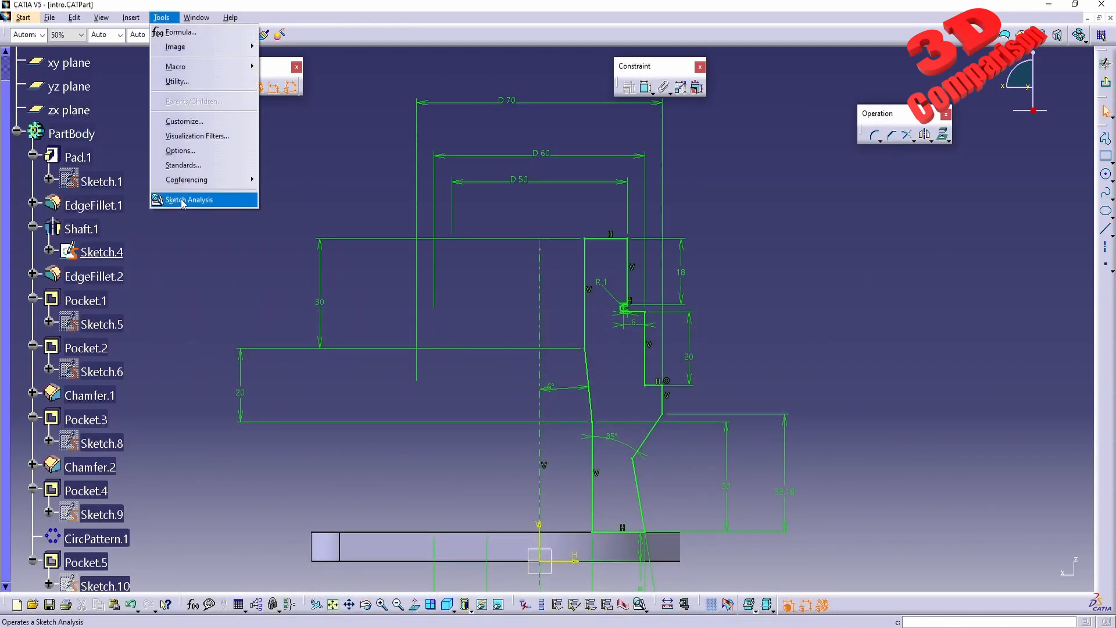
- Analyse Sketch.4 and highlight its implicit profile, reported closed with 14 curves
left_click(190, 199)
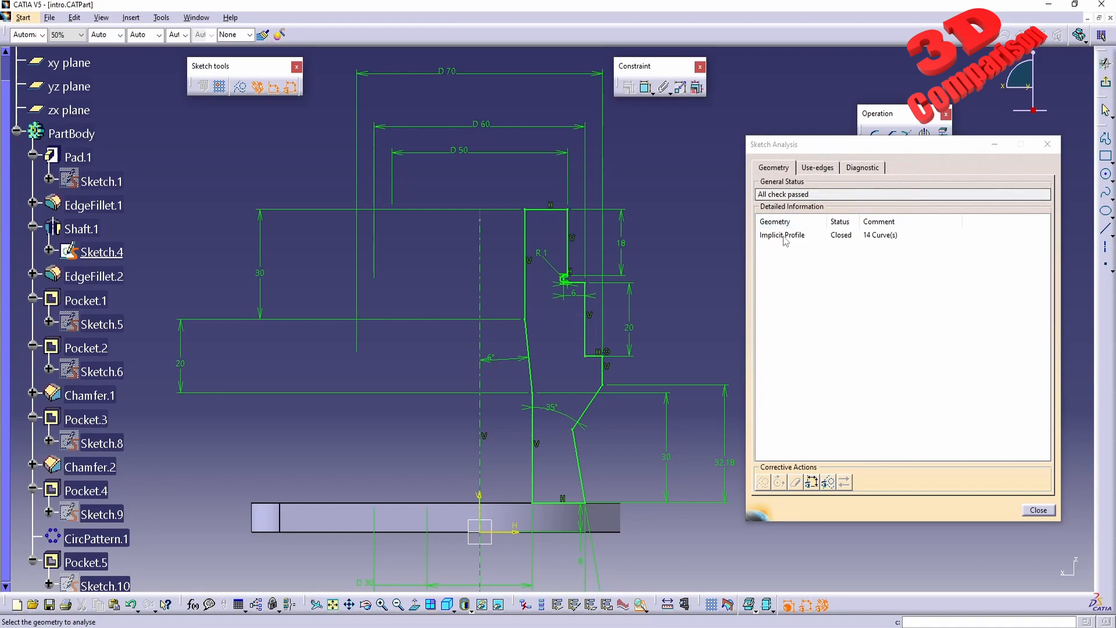
left_click(783, 235)
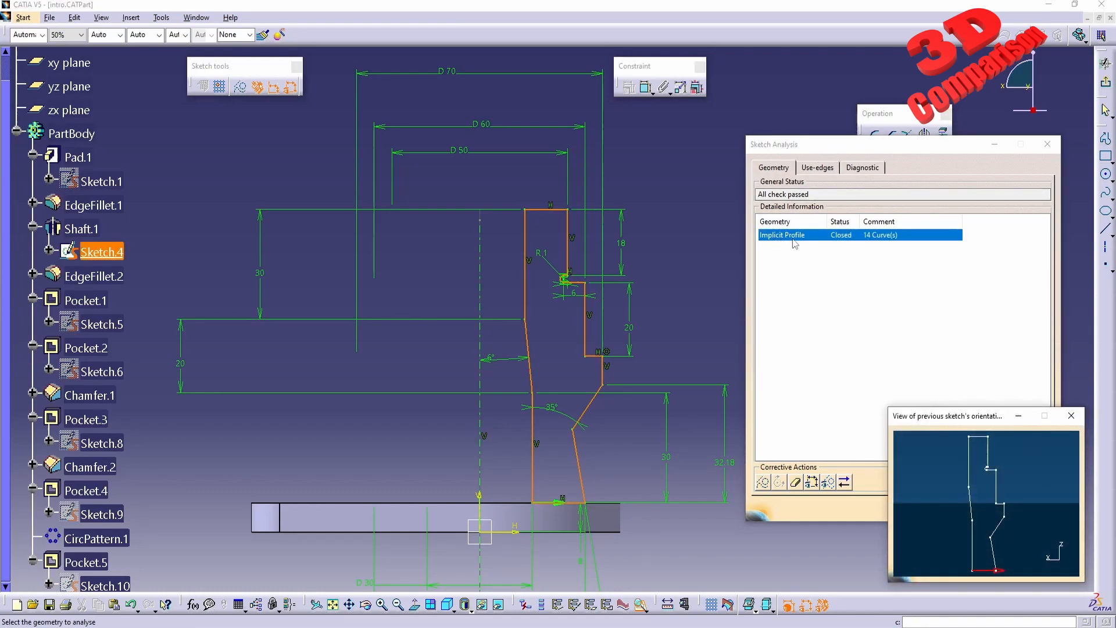
mouse_move(875, 245)
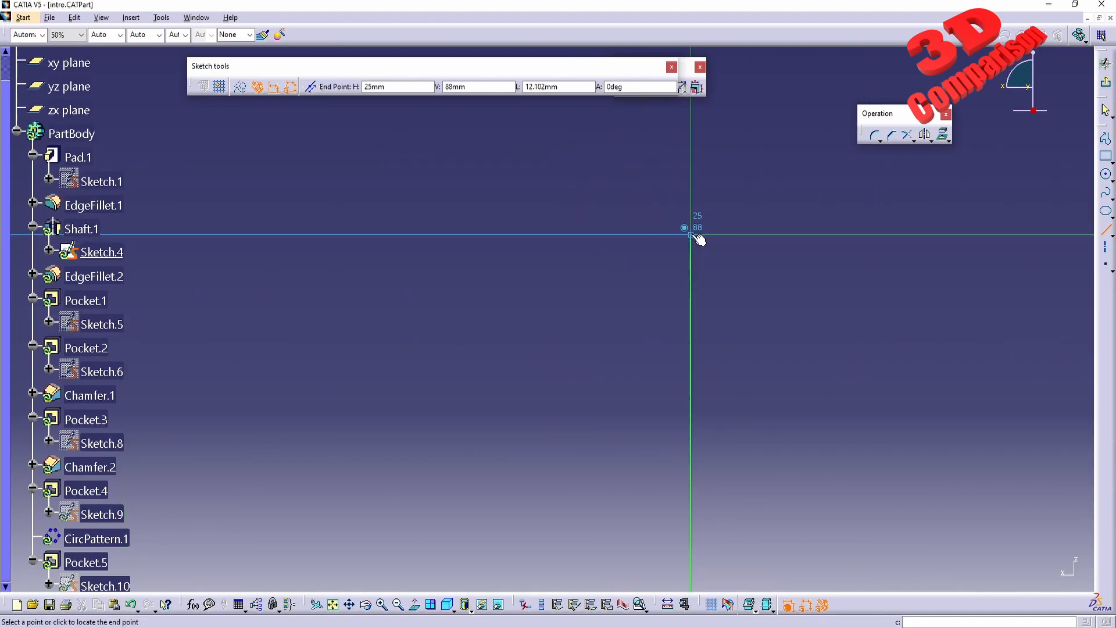
mouse_move(684, 238)
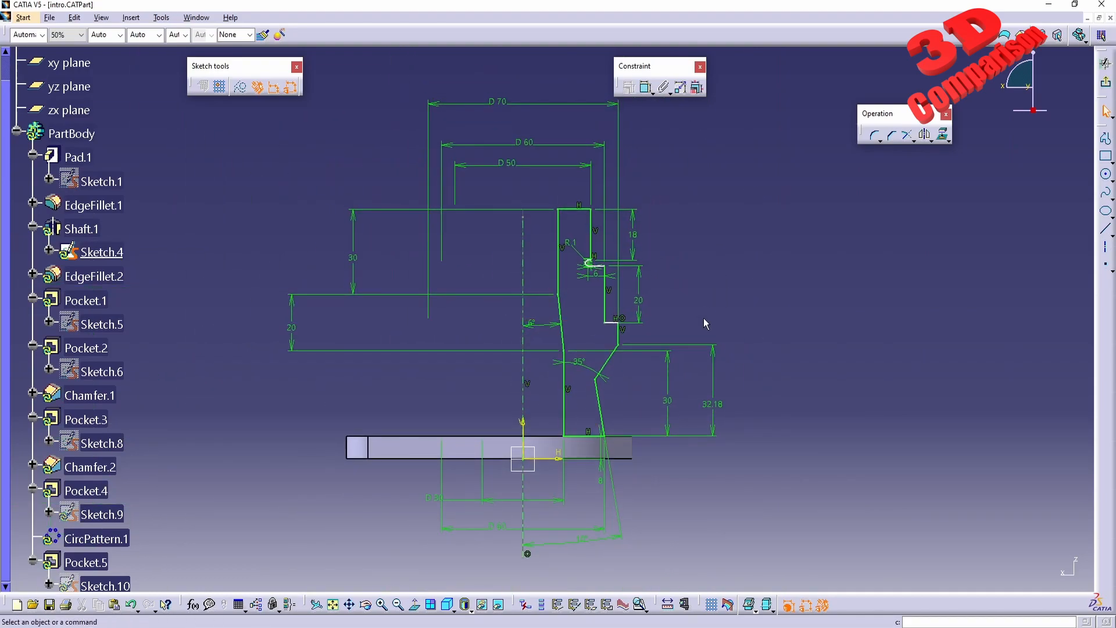
mouse_move(696, 313)
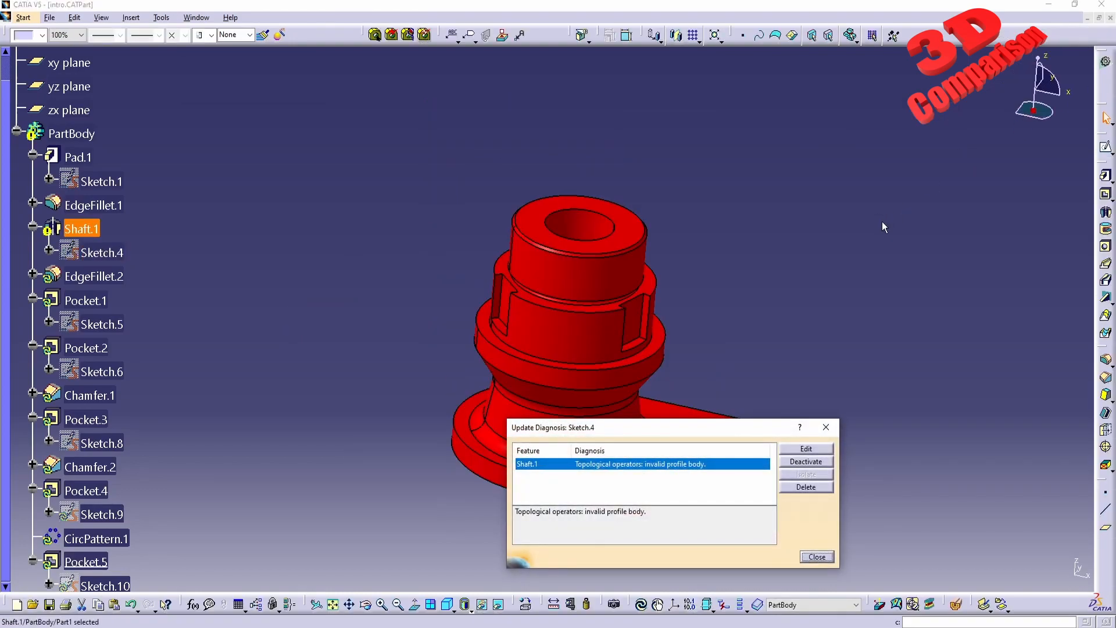
mouse_move(892, 230)
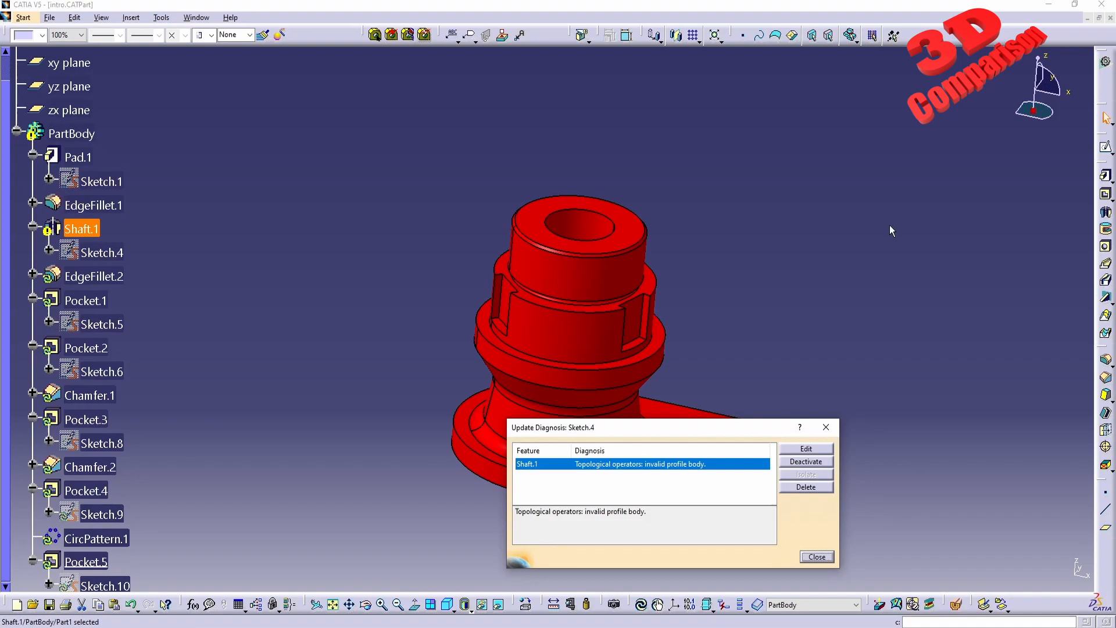
mouse_move(100, 229)
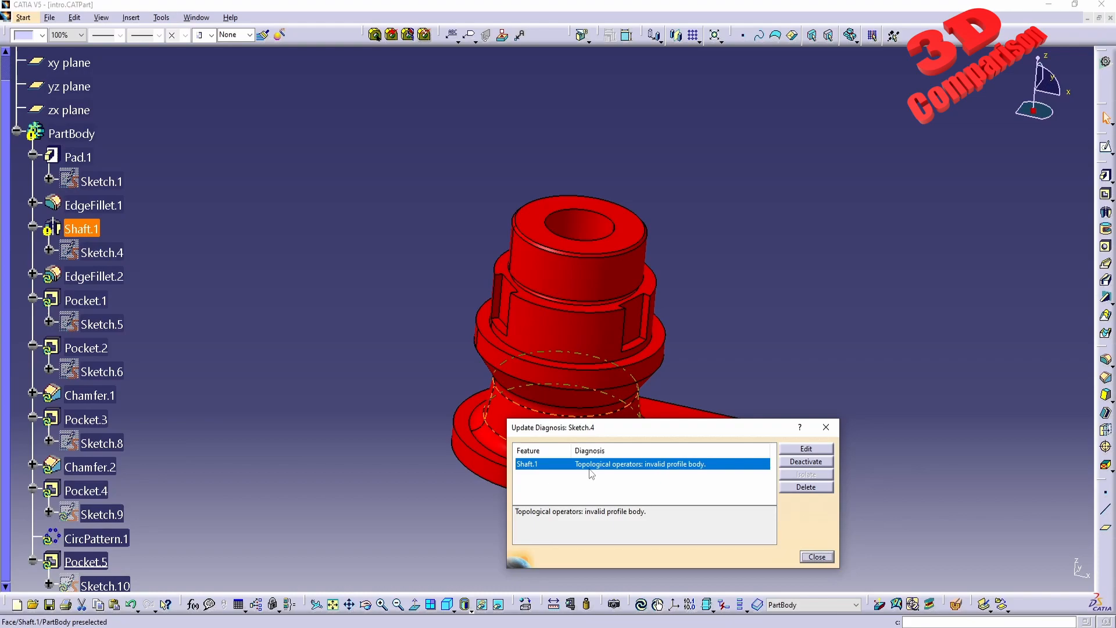
mouse_move(667, 471)
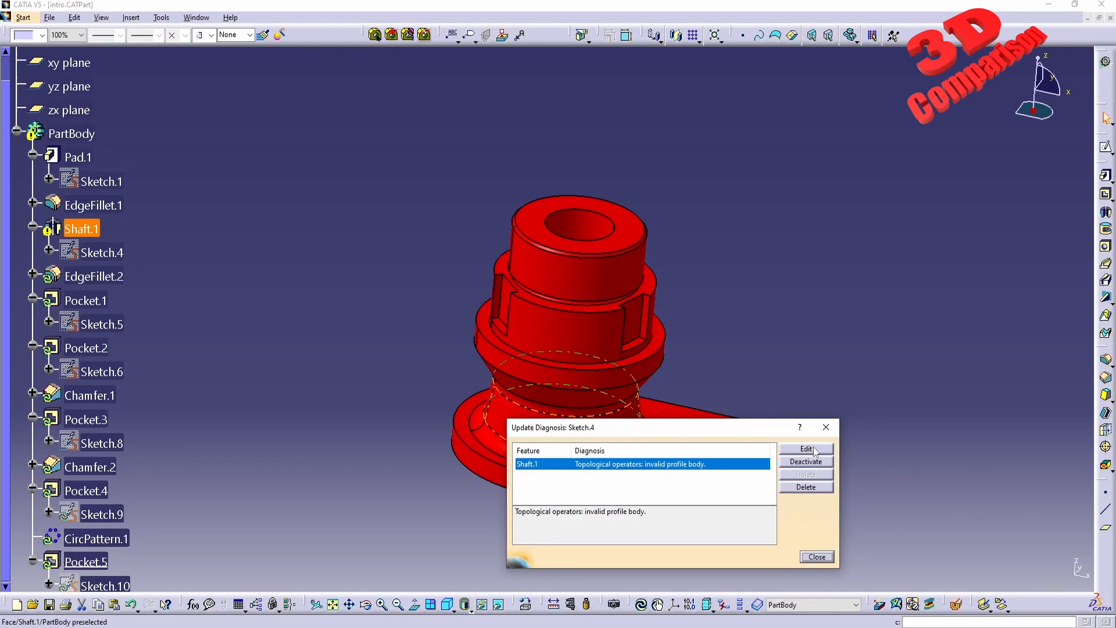
mouse_move(805, 449)
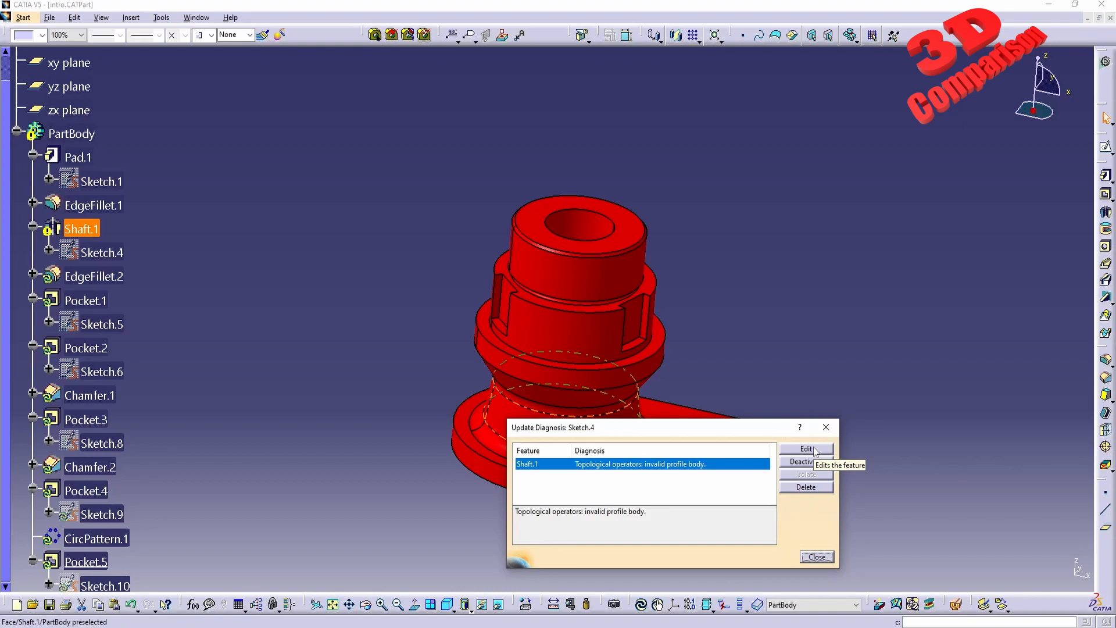
- Edit the failing Shaft.1 from Update Diagnosis, revealing the impossible-relimitation error
left_click(806, 449)
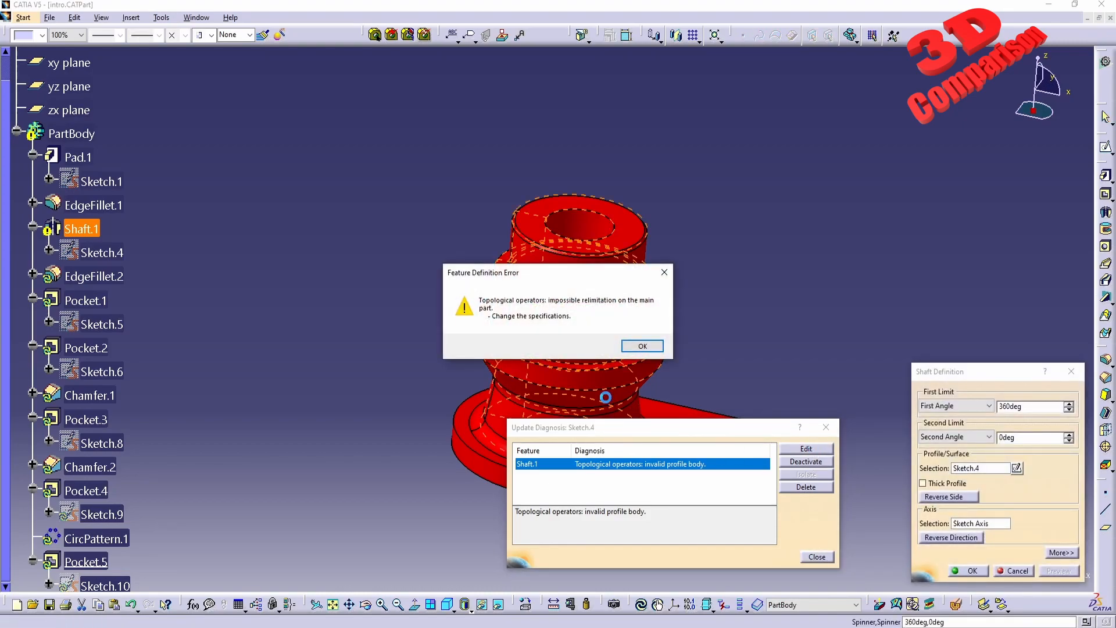
mouse_move(541, 343)
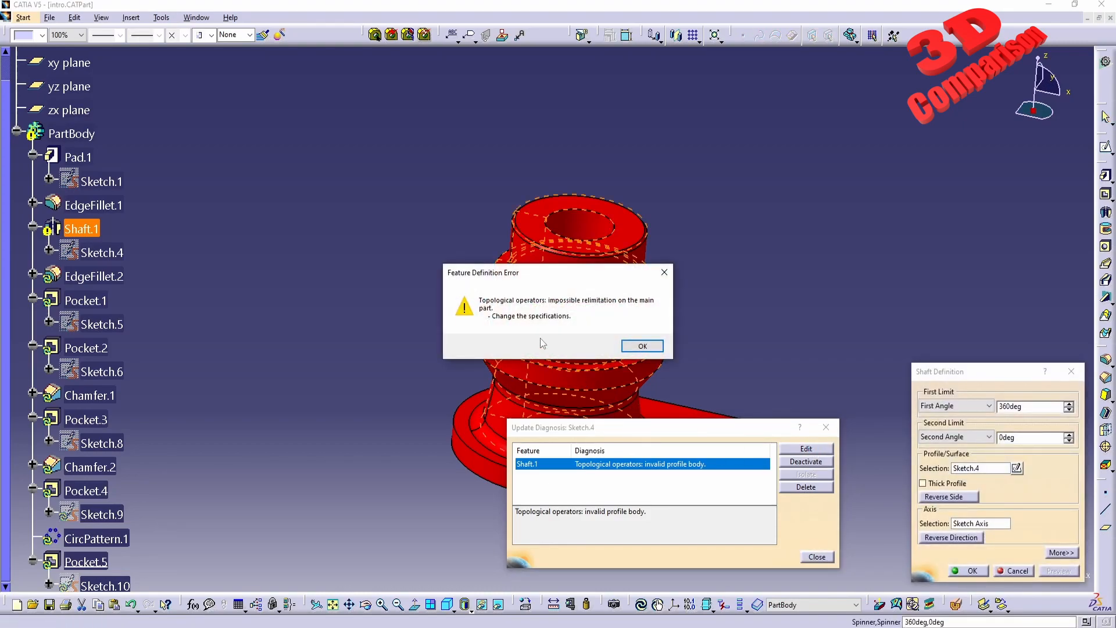
mouse_move(506, 312)
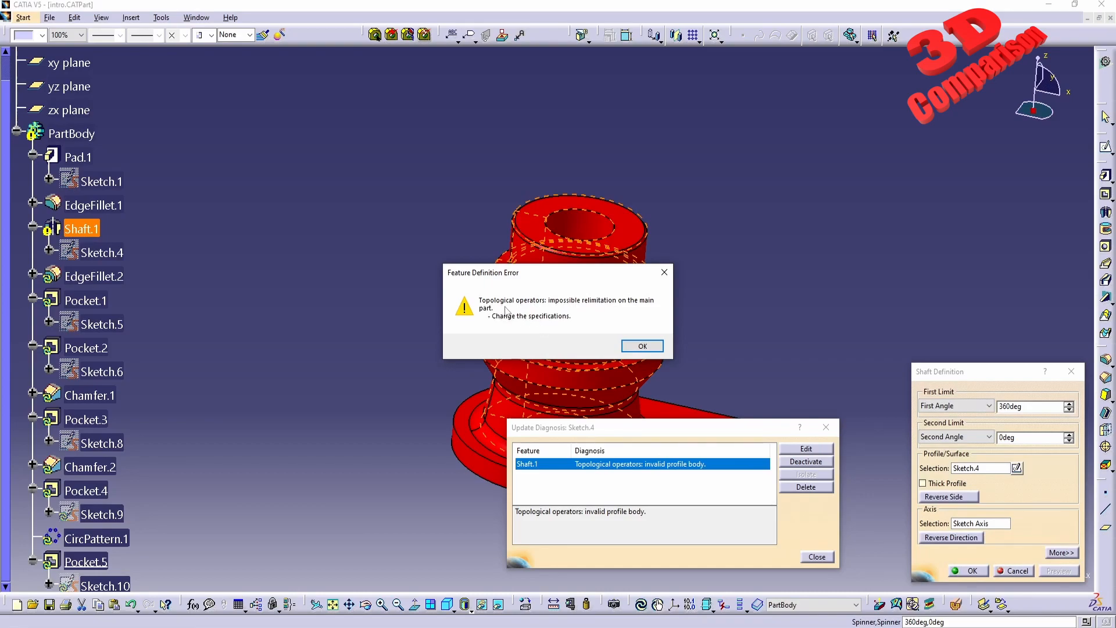
mouse_move(457, 304)
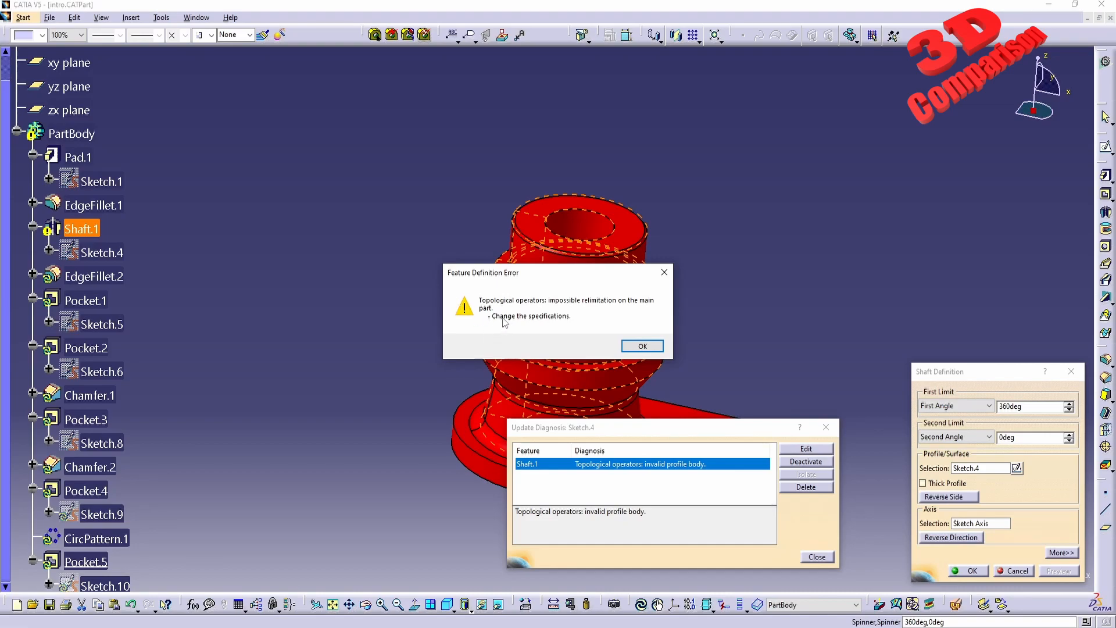
mouse_move(554, 325)
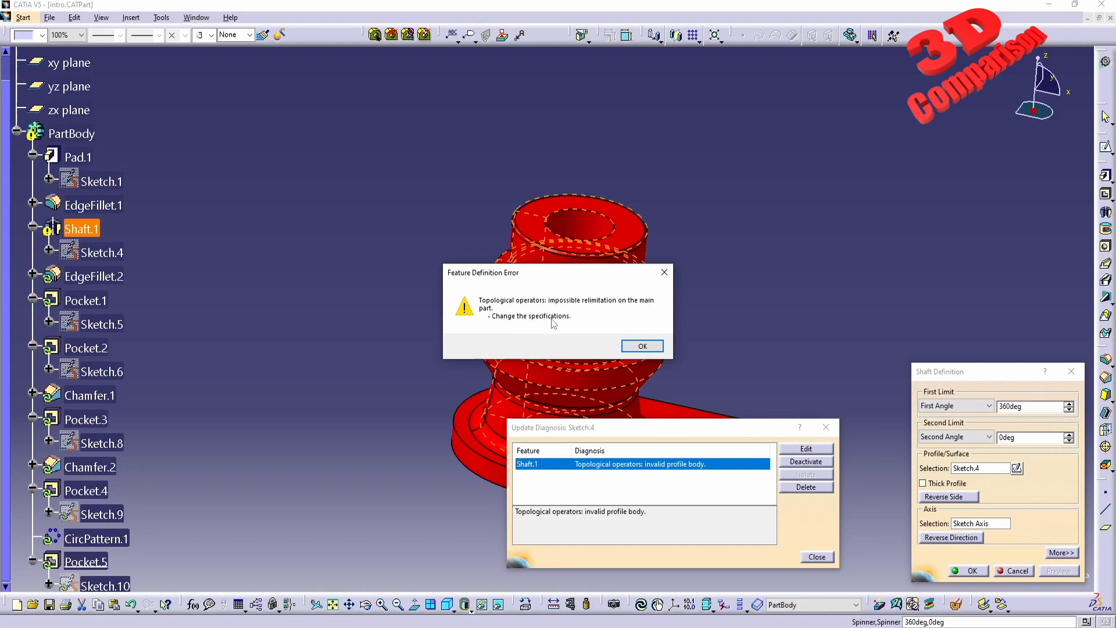
mouse_move(564, 336)
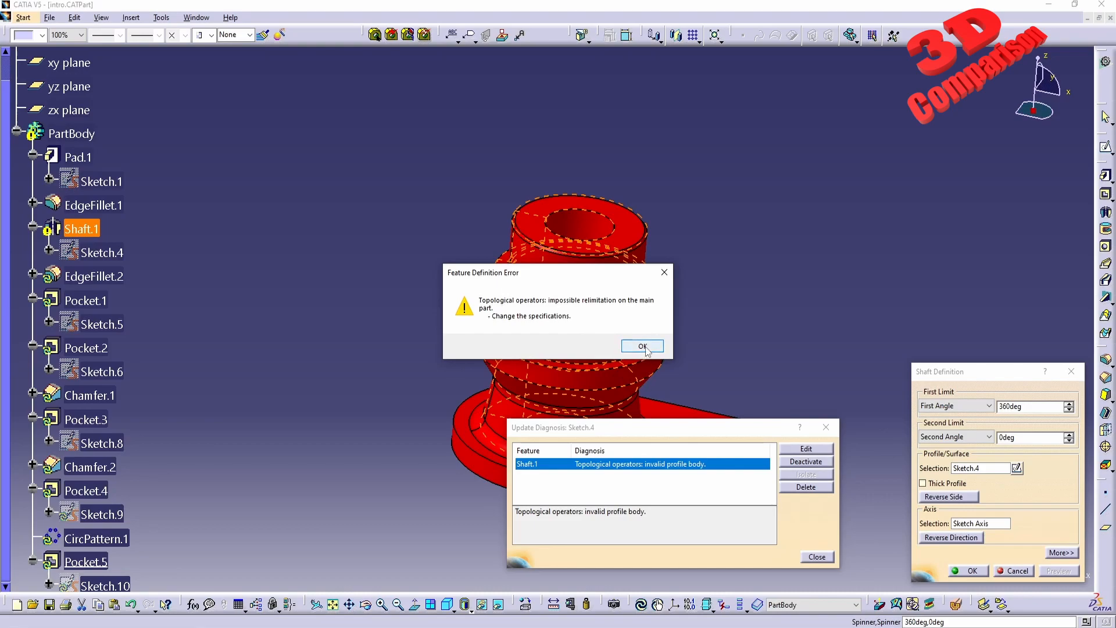
- Dismiss the relimitation error and bring Sketch.4's whole profile back into the sketcher
left_click(642, 347)
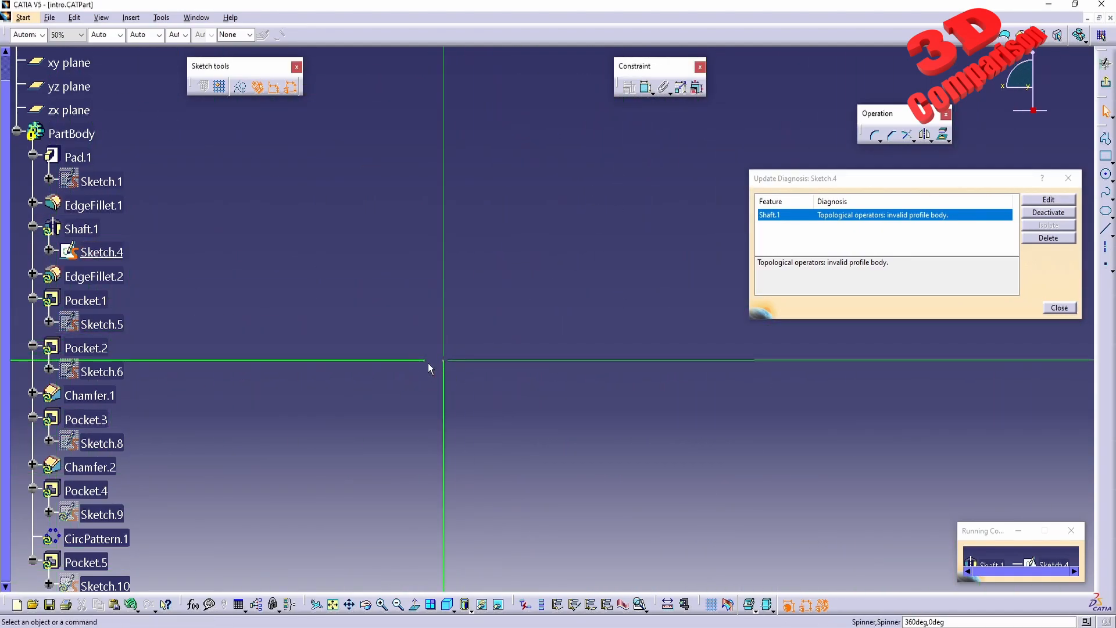
left_click(102, 252)
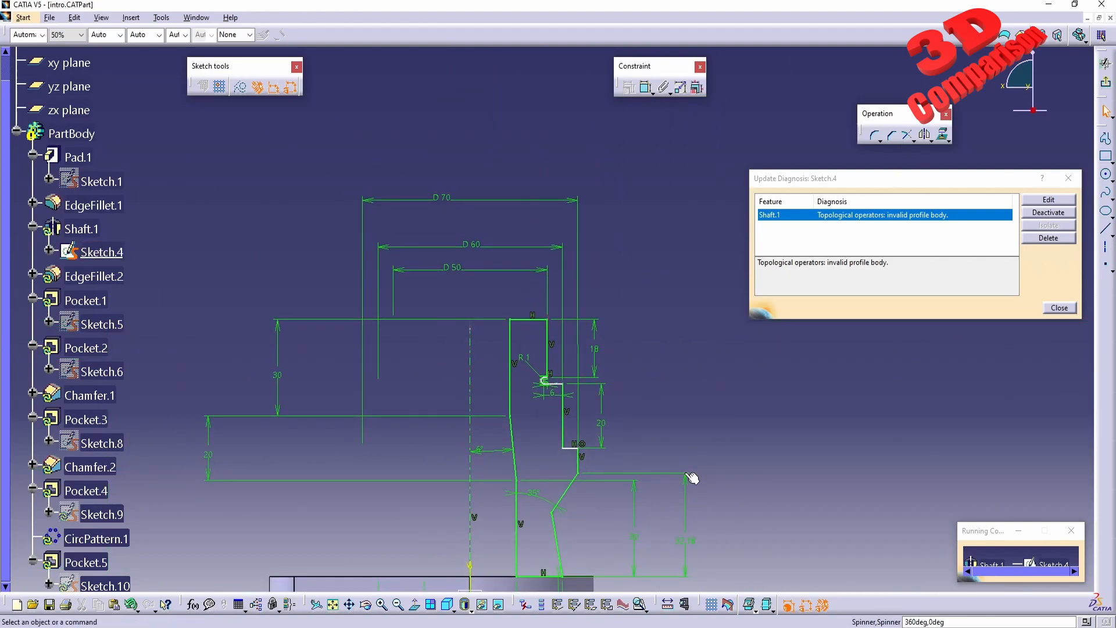
- Analyse Sketch.4 again, now reported as an opened profile of 14 curves
left_click(160, 17)
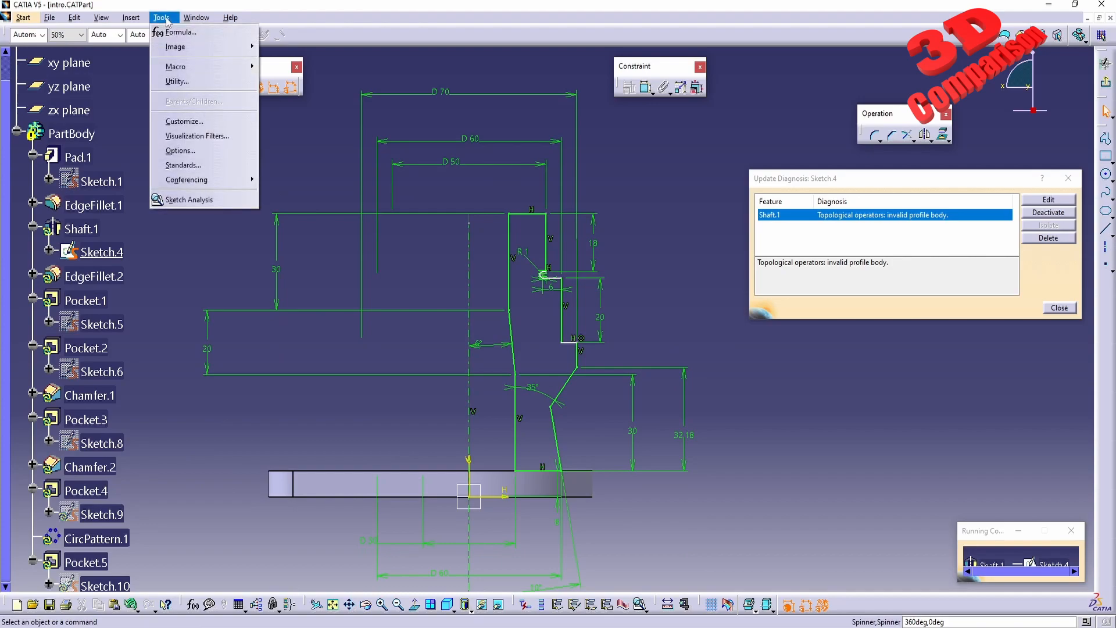
left_click(188, 199)
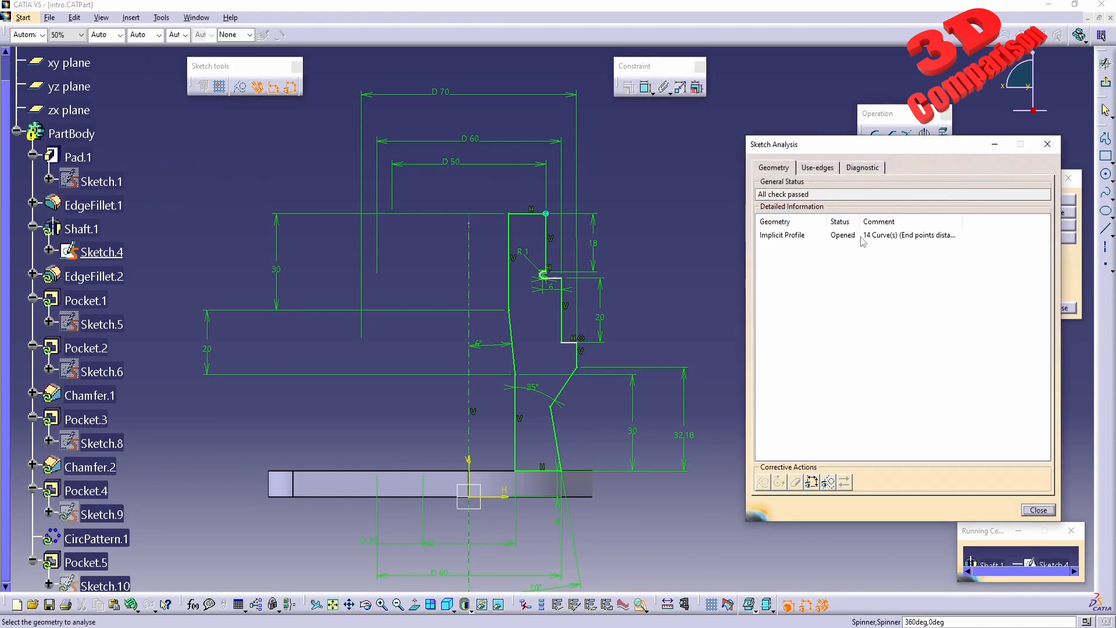
mouse_move(774, 241)
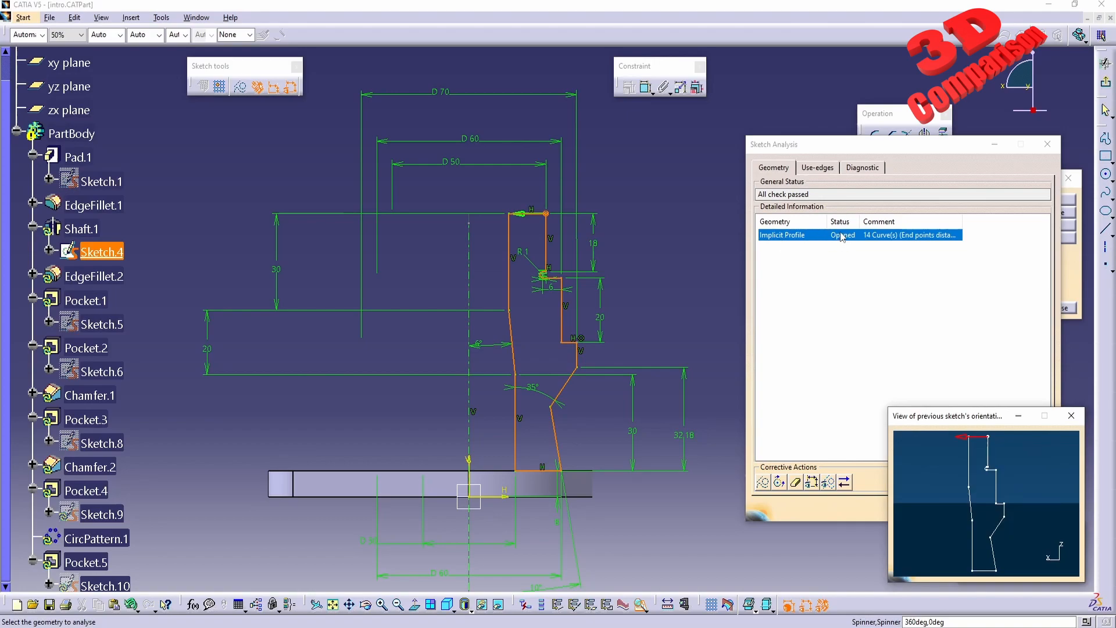
mouse_move(1002, 452)
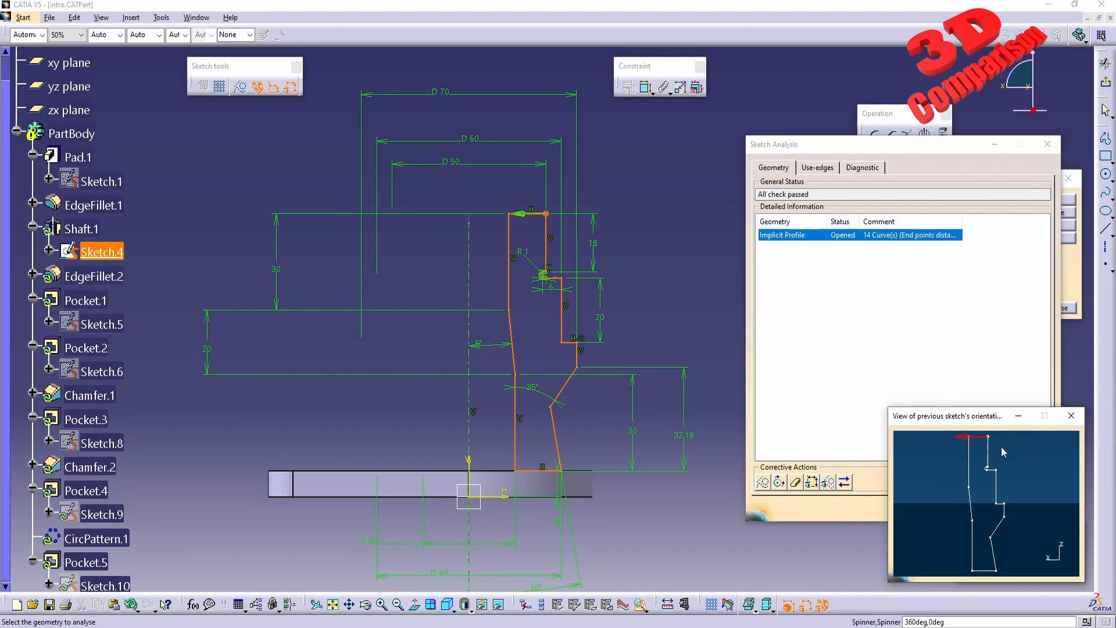
mouse_move(607, 255)
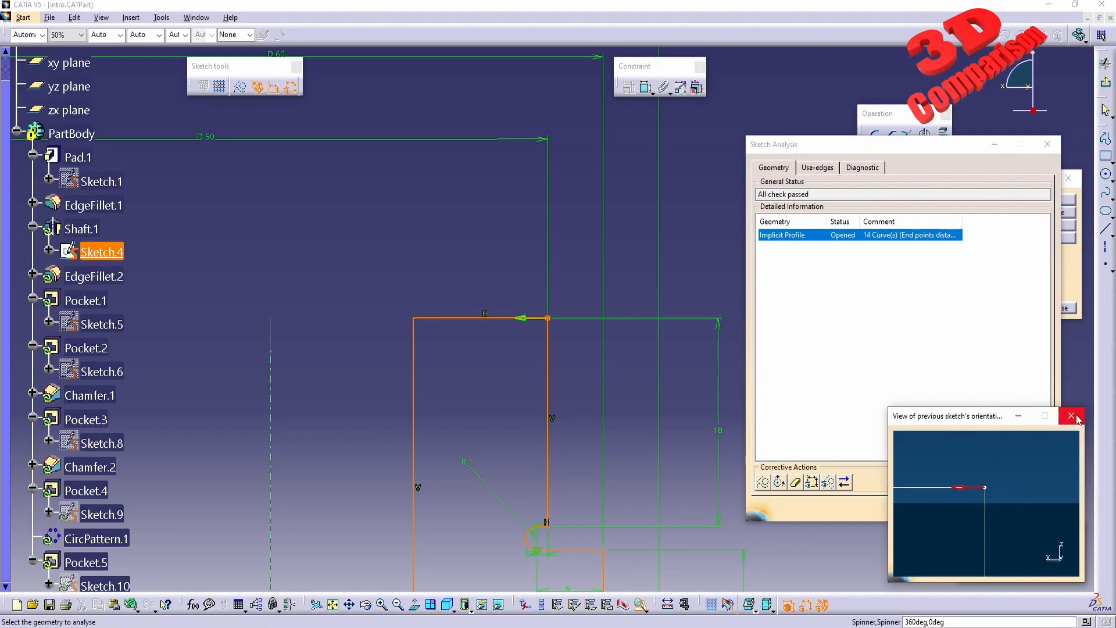
- Close the analysis and add a Coincidence constraint between the profile's two loose end points
left_click(1071, 416)
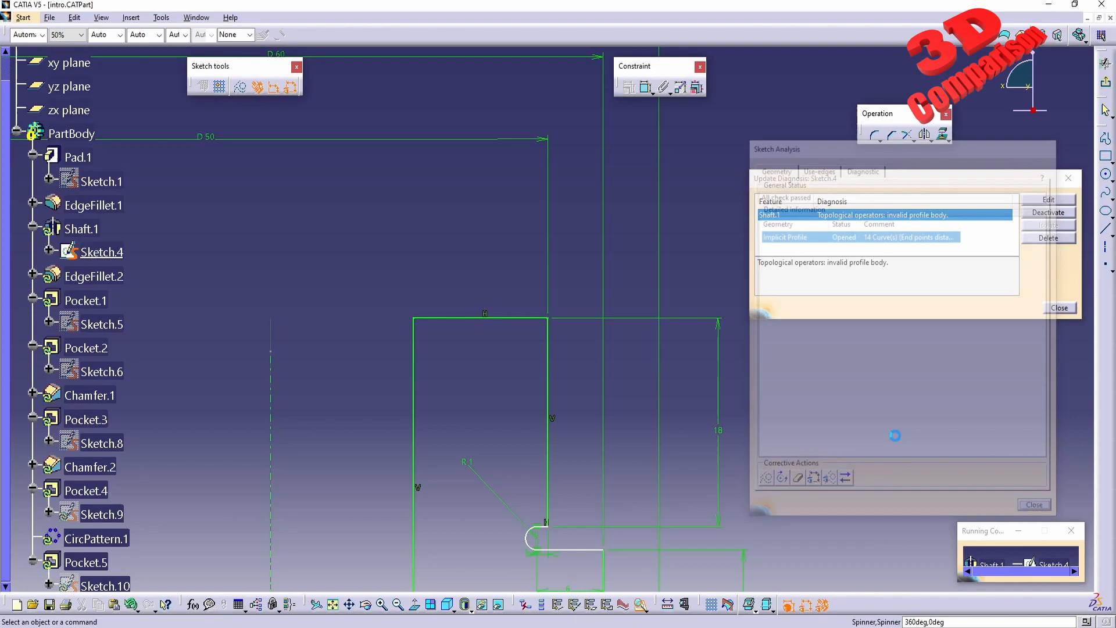
left_click(1059, 307)
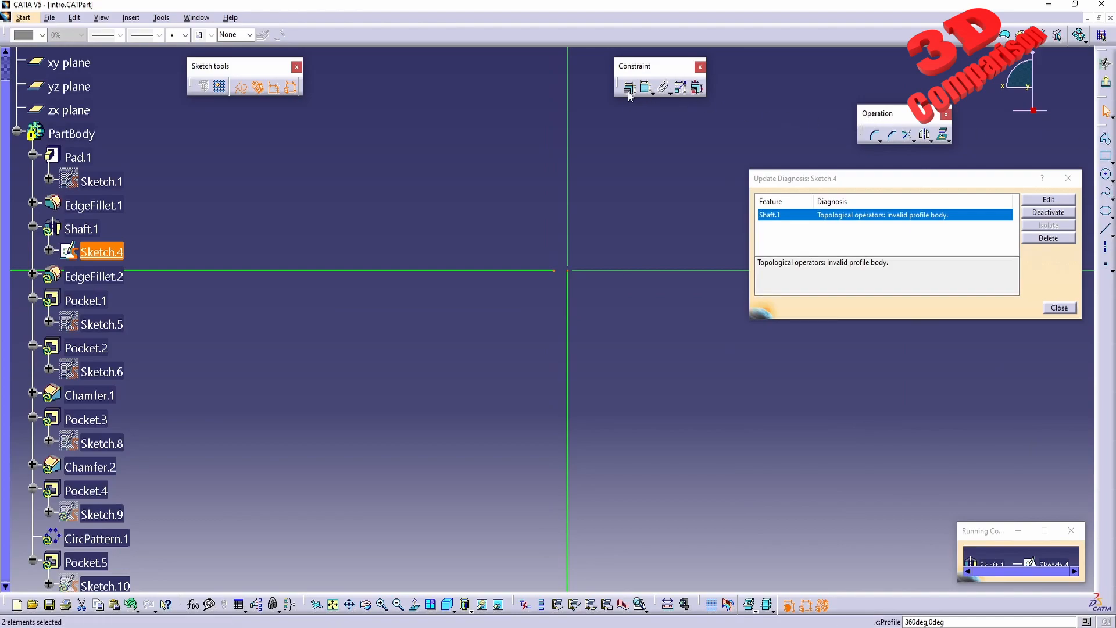
left_click(630, 87)
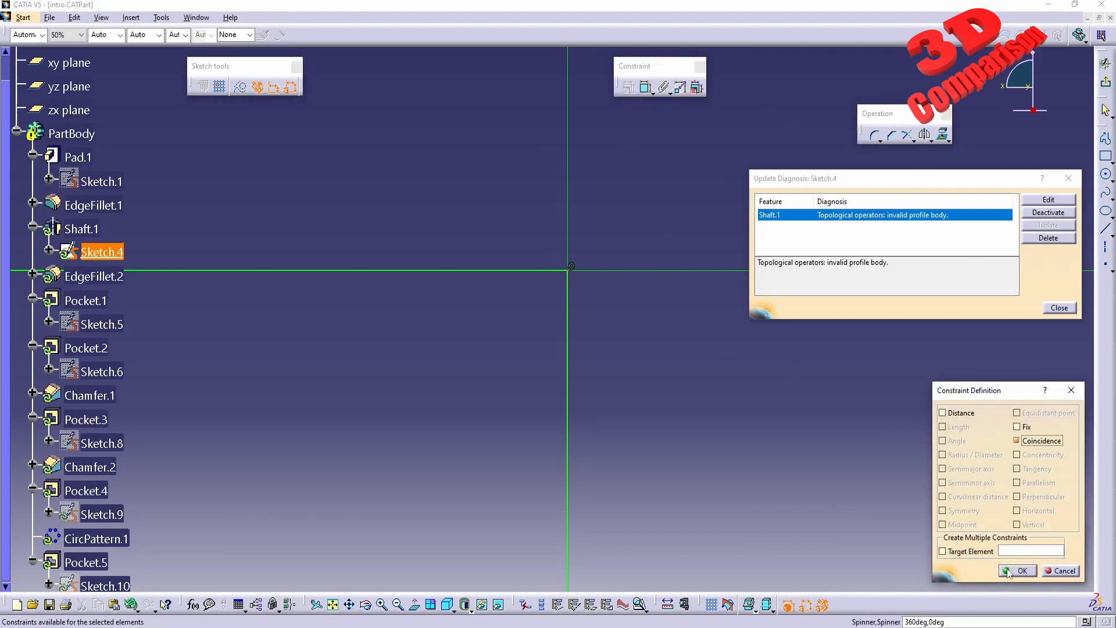
left_click(1017, 570)
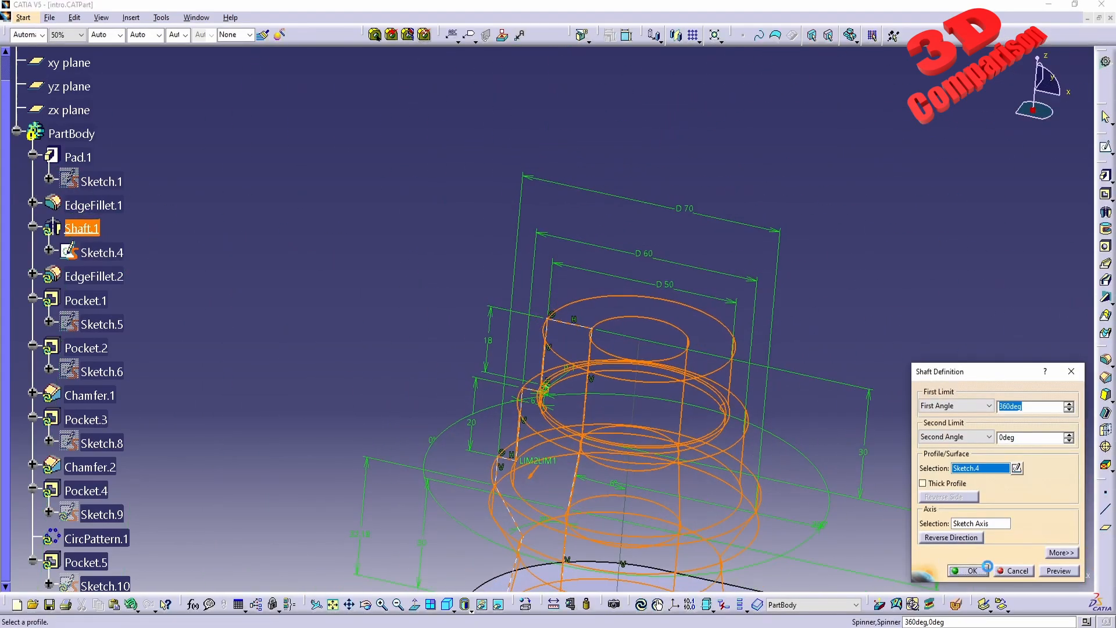
- Accept the repaired Shaft.1 and select the failing Chamfer.2 in Update Diagnosis
left_click(966, 570)
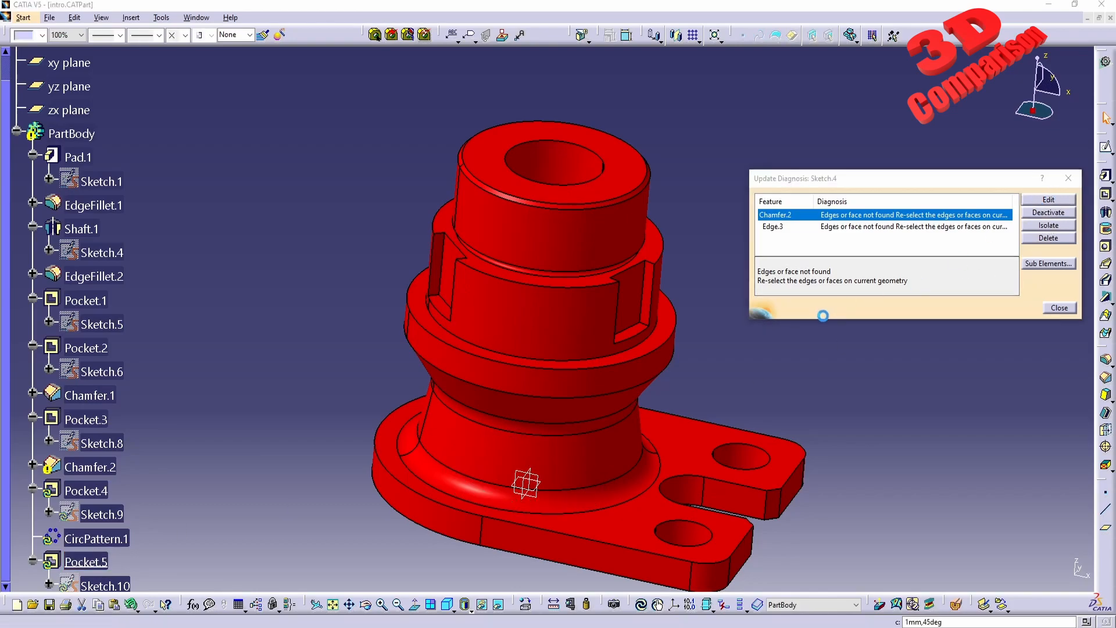
left_click(1047, 199)
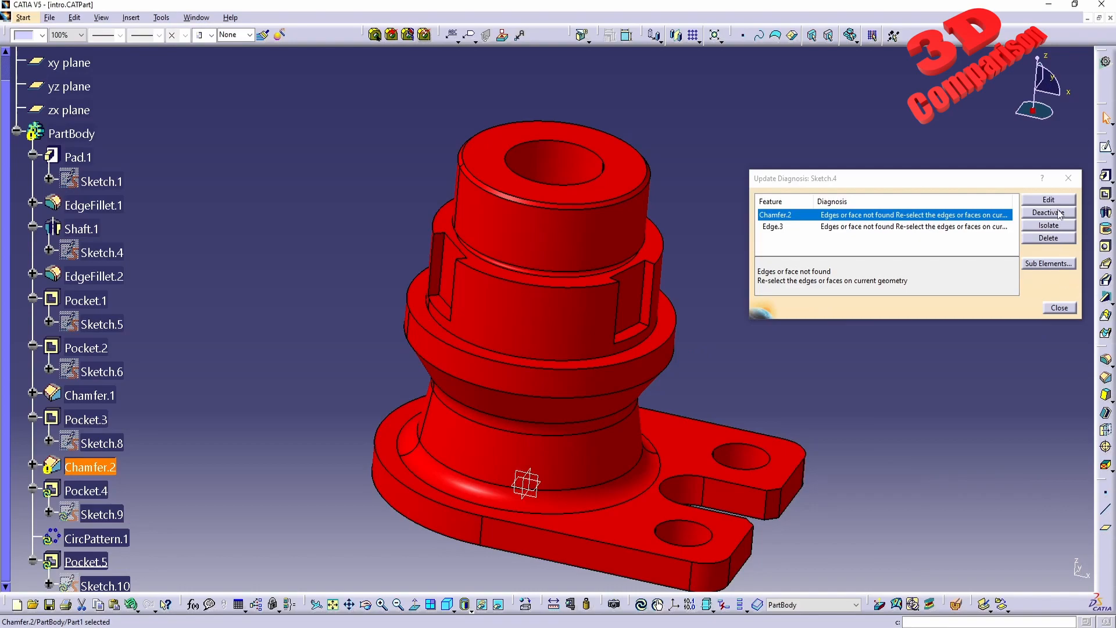
mouse_move(1048, 199)
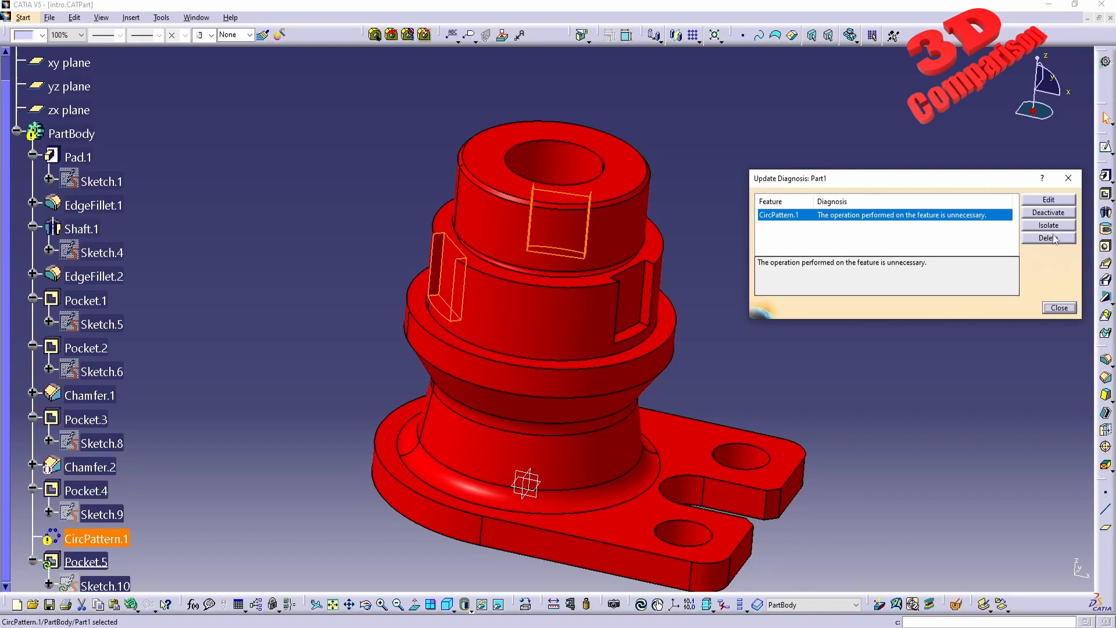
- Edit CircPattern.1, accept the direction warning and pick a Shaft.1 face as reference element
left_click(1048, 237)
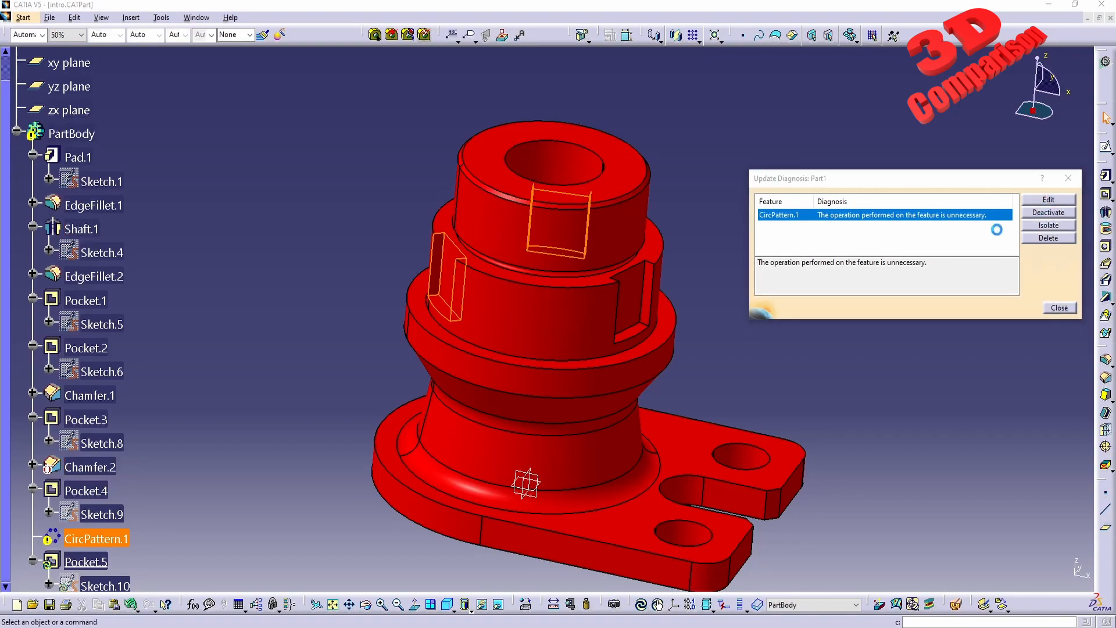
left_click(1048, 199)
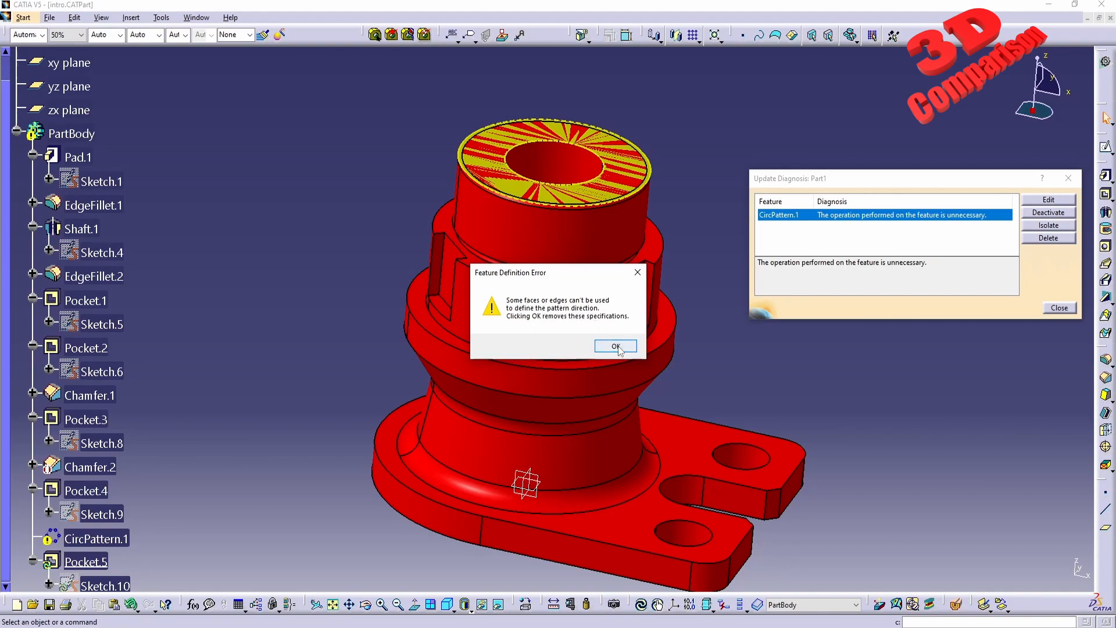
left_click(614, 346)
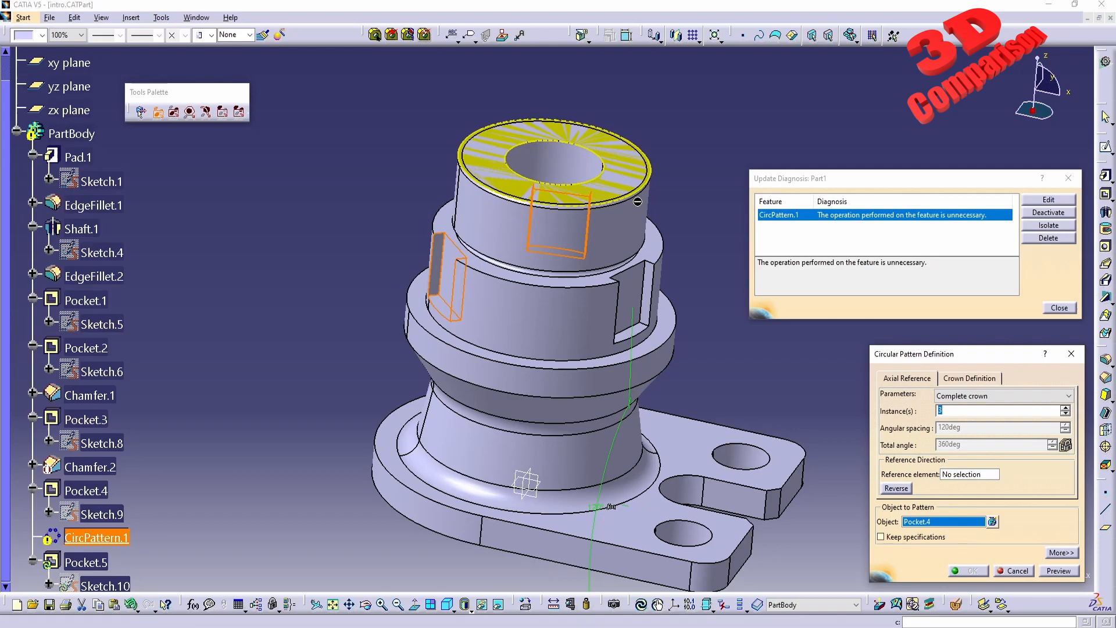
mouse_move(1020, 562)
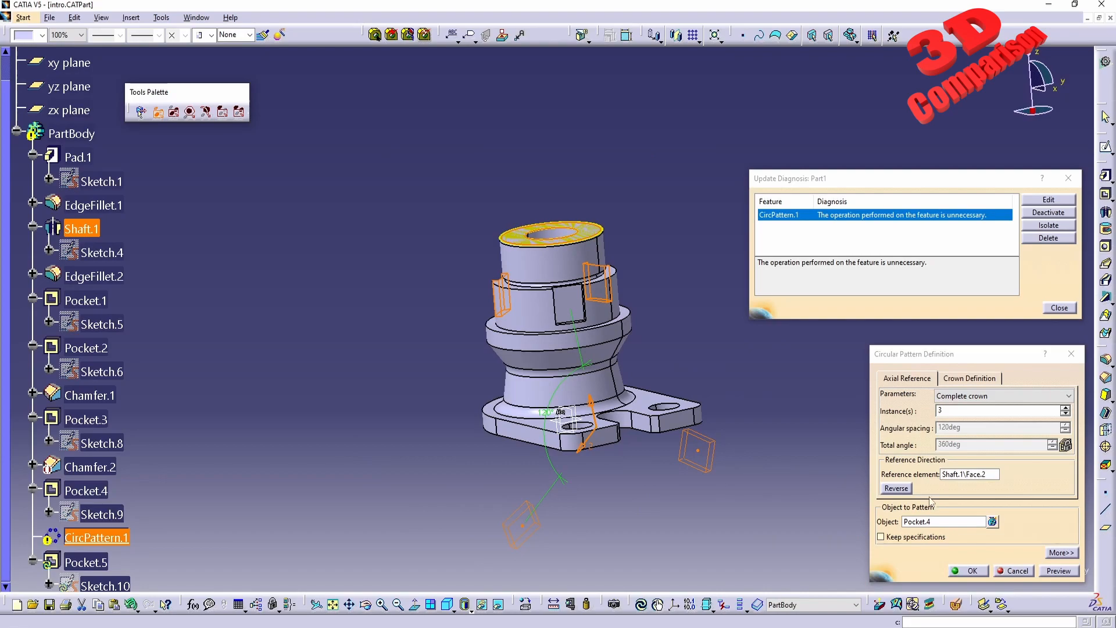
right_click(968, 474)
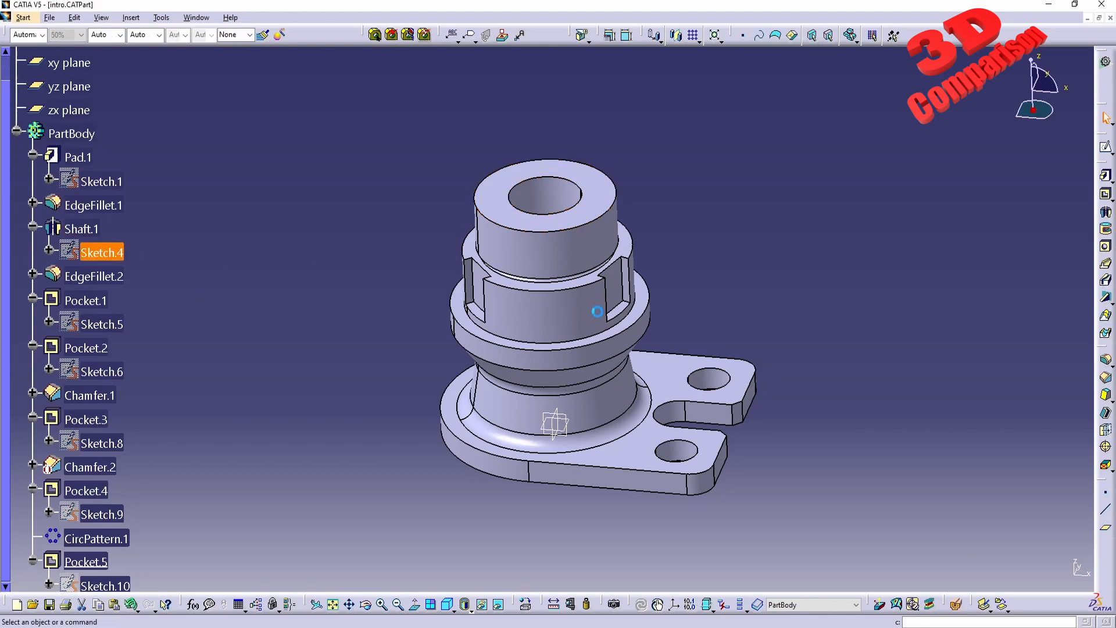
double_click(102, 252)
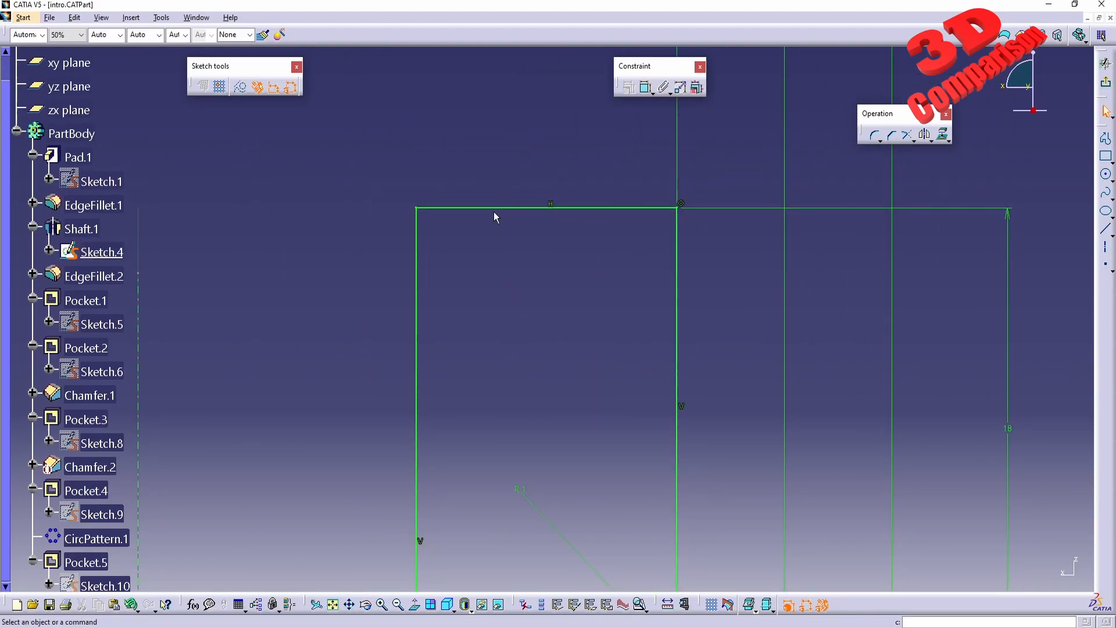
left_click(541, 362)
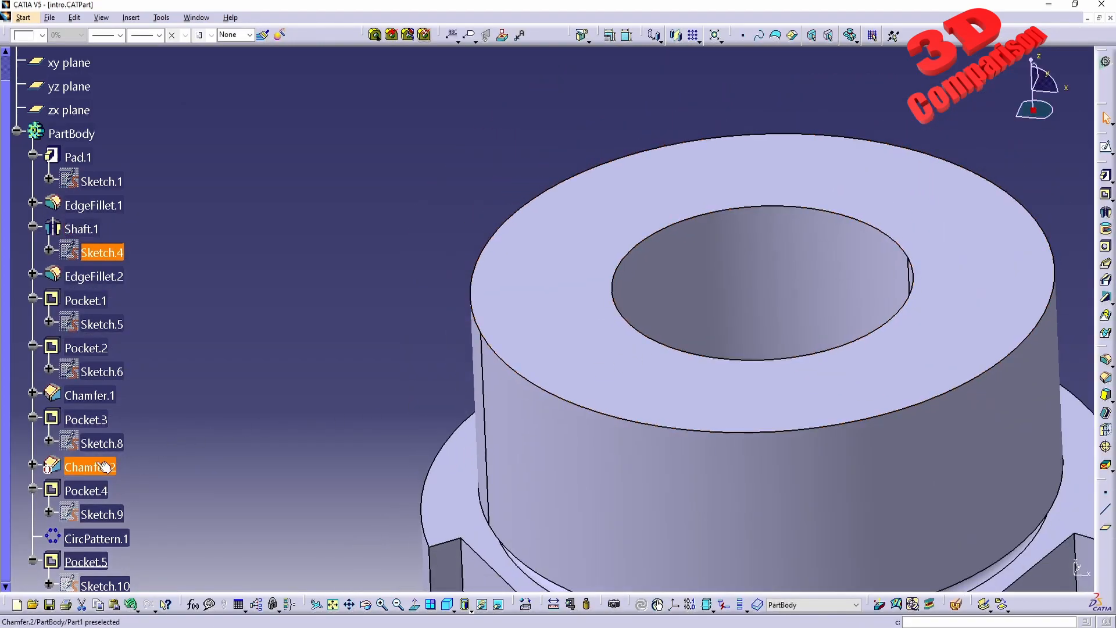
- Reopen Chamfer.2's definition, dismiss the unusable-edge warning and reselect its edge
right_click(90, 467)
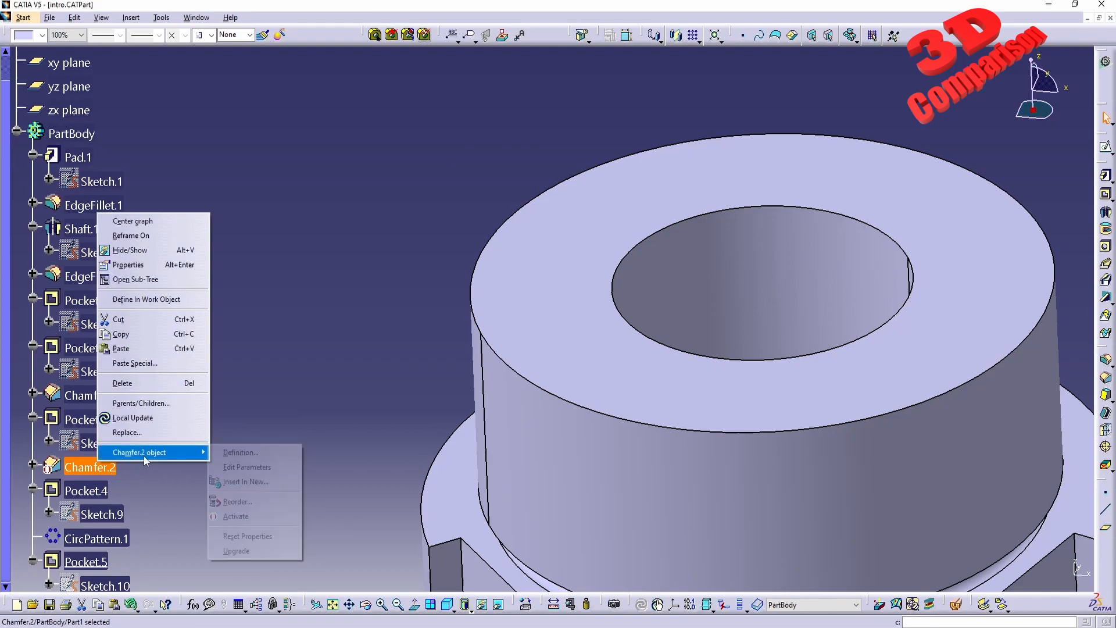
left_click(240, 453)
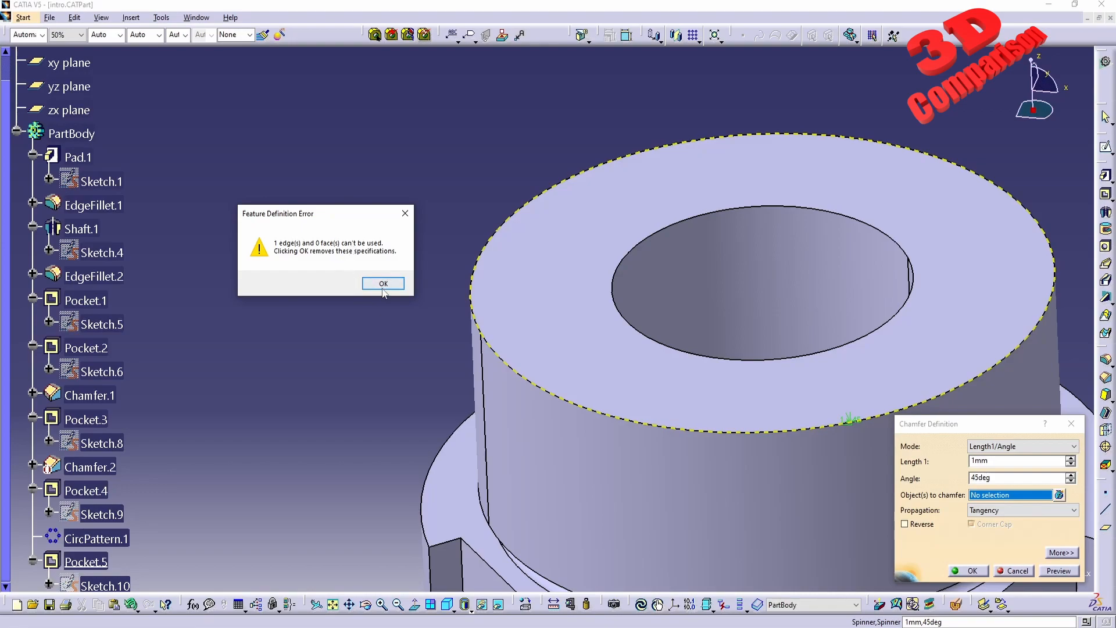
left_click(383, 284)
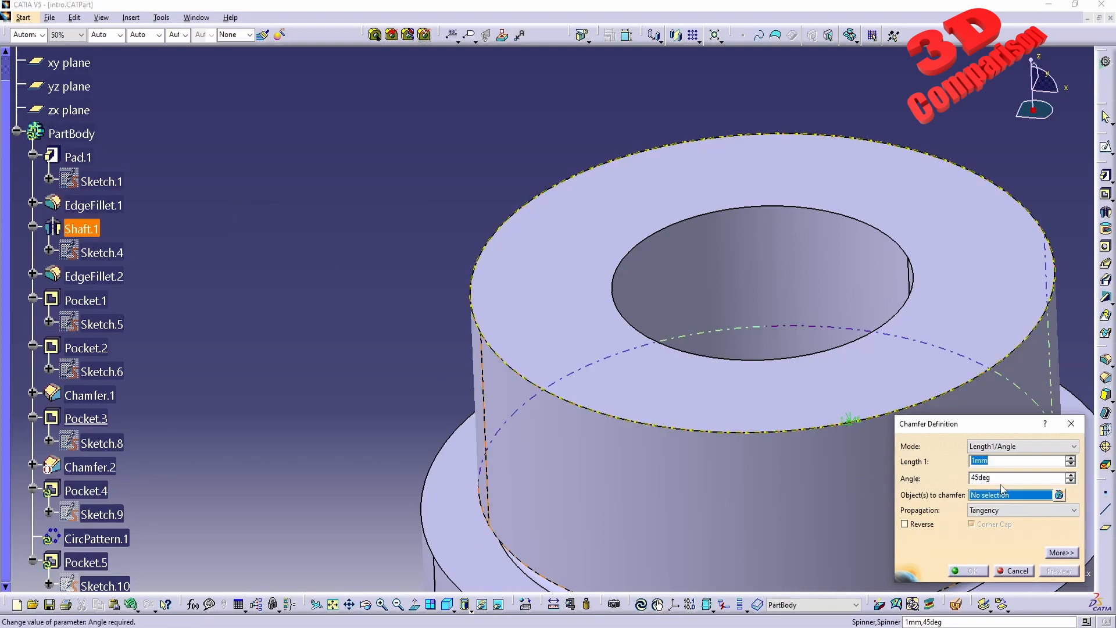
mouse_move(576, 406)
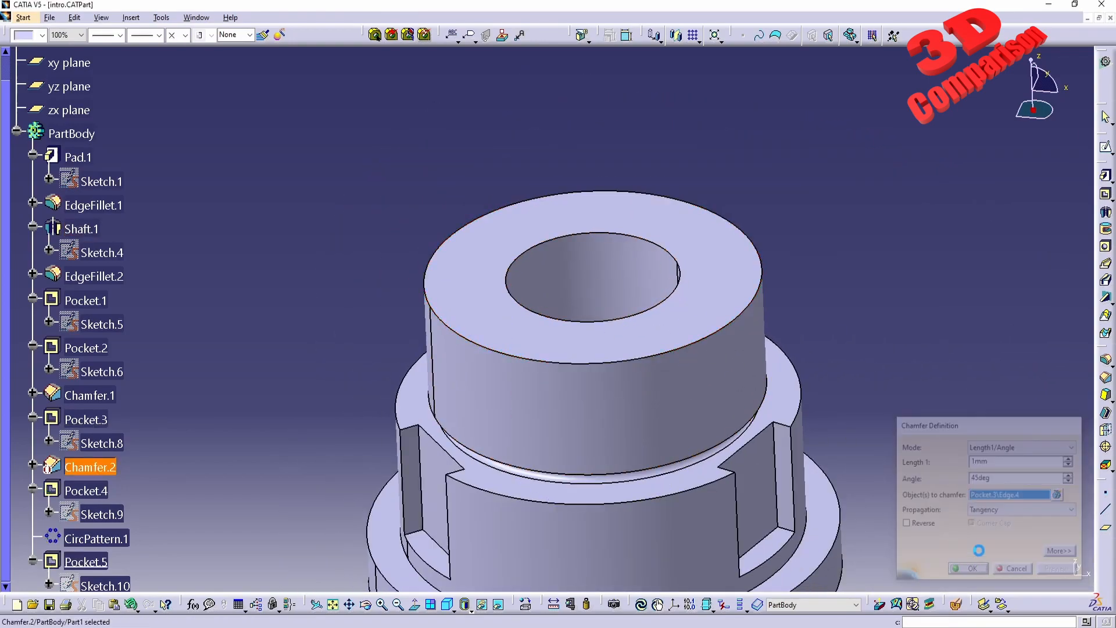
right_click(90, 467)
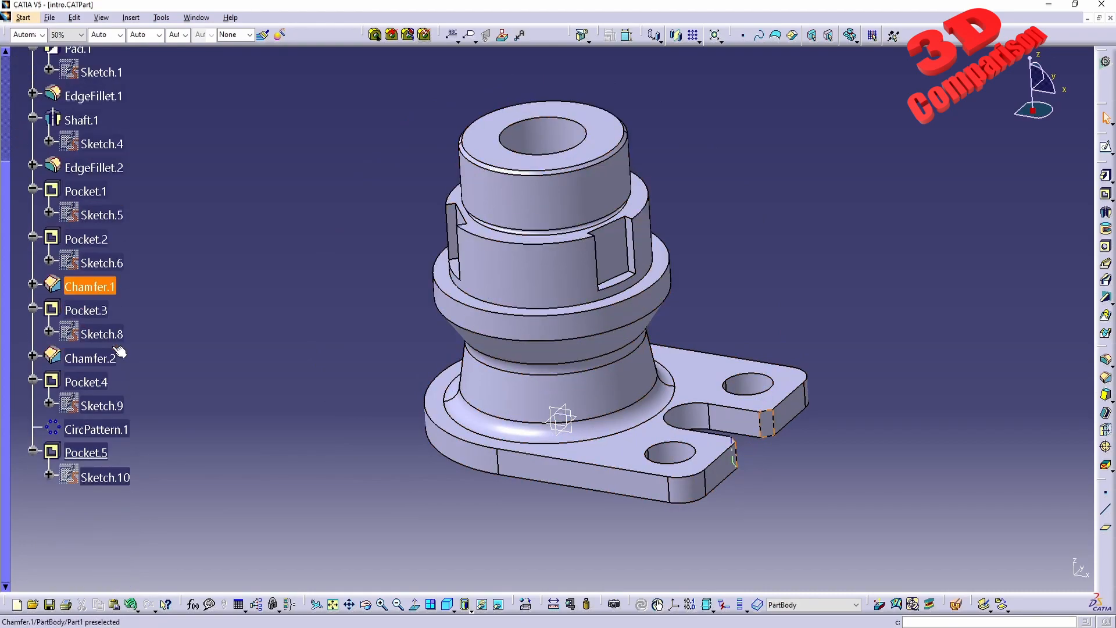
scroll("up", 3)
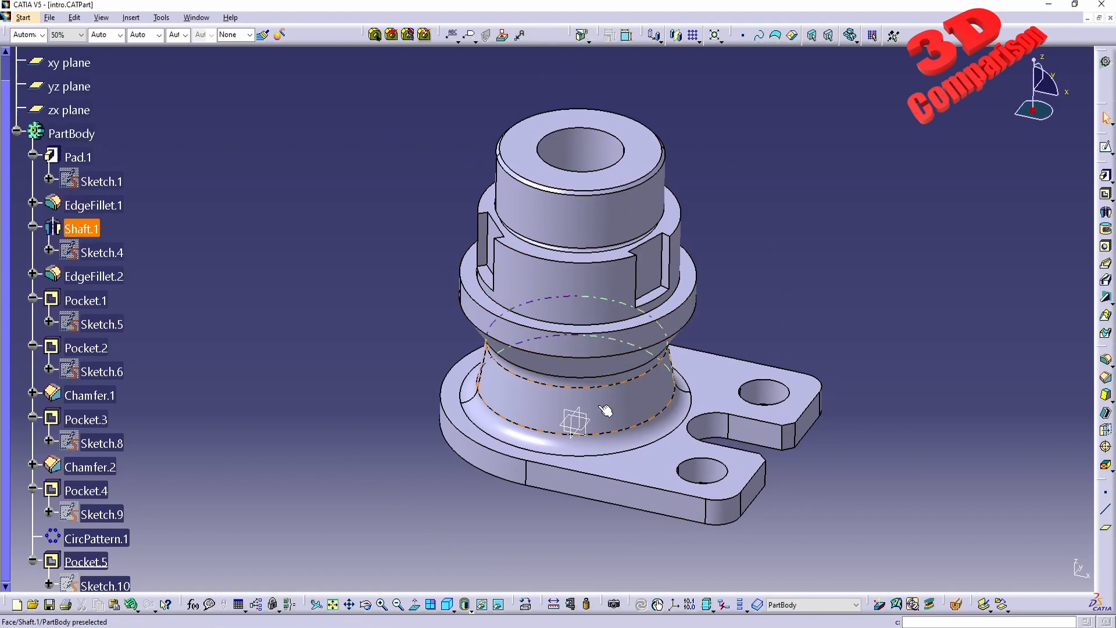
left_click(441, 476)
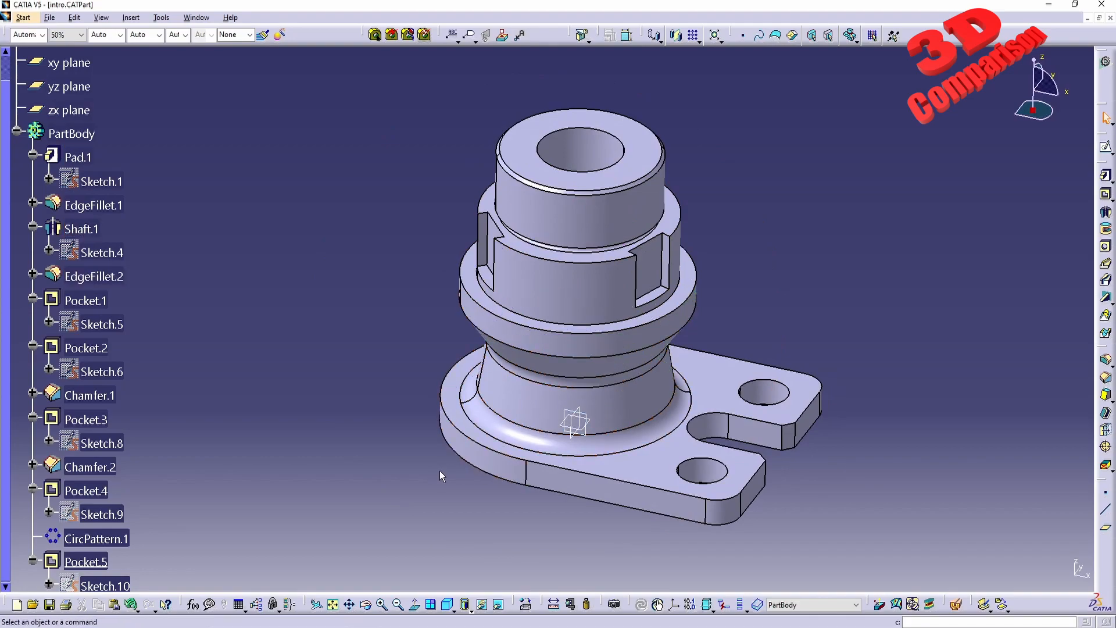
mouse_move(410, 564)
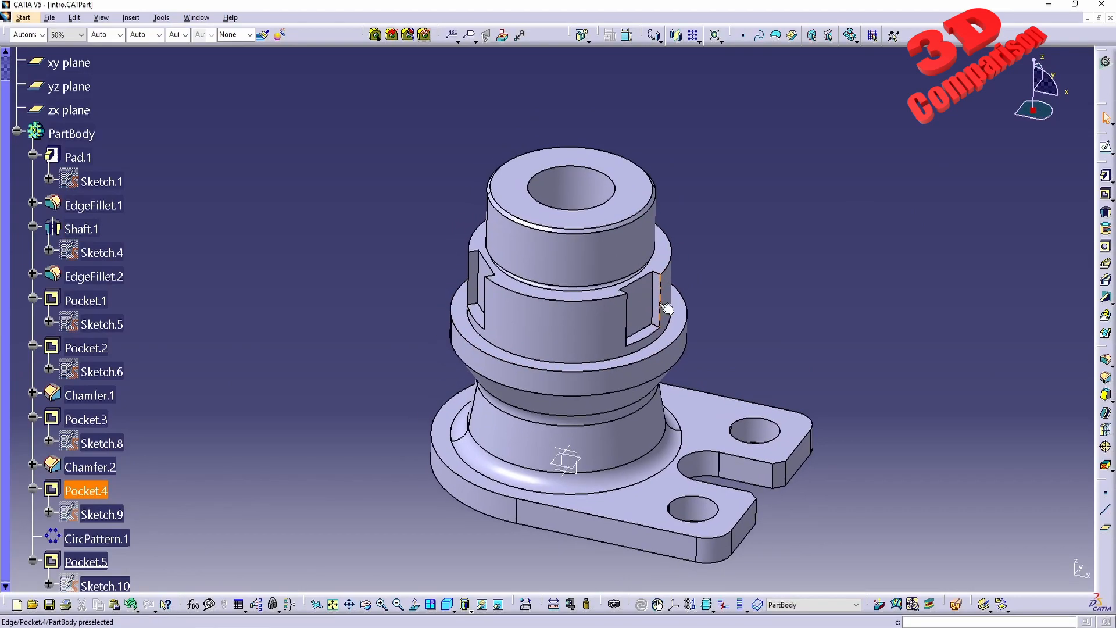
left_click(484, 559)
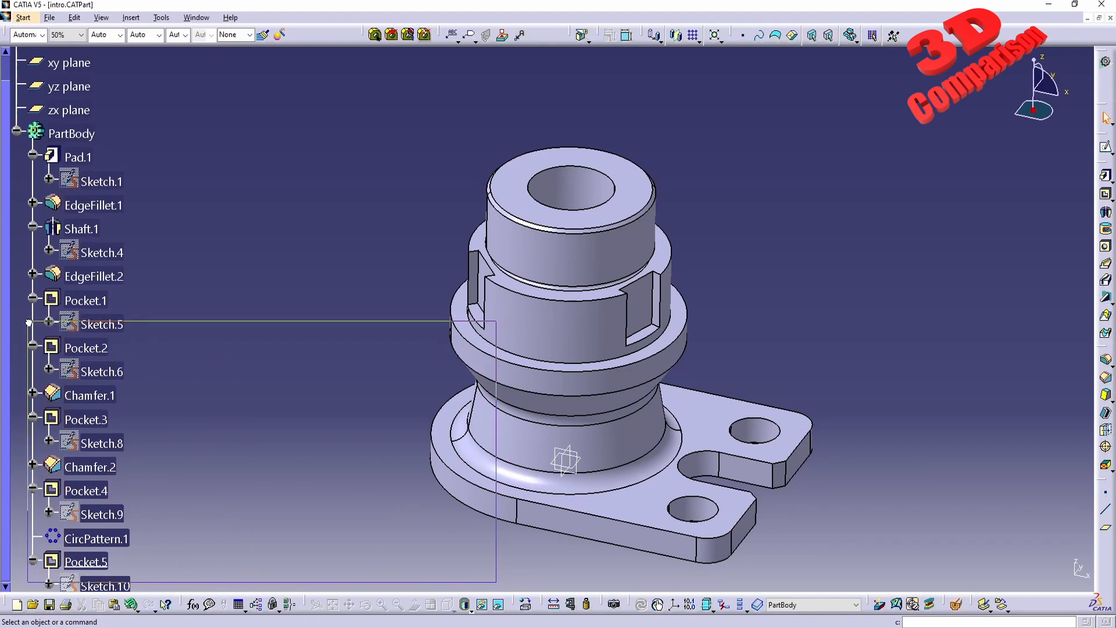
left_click(82, 229)
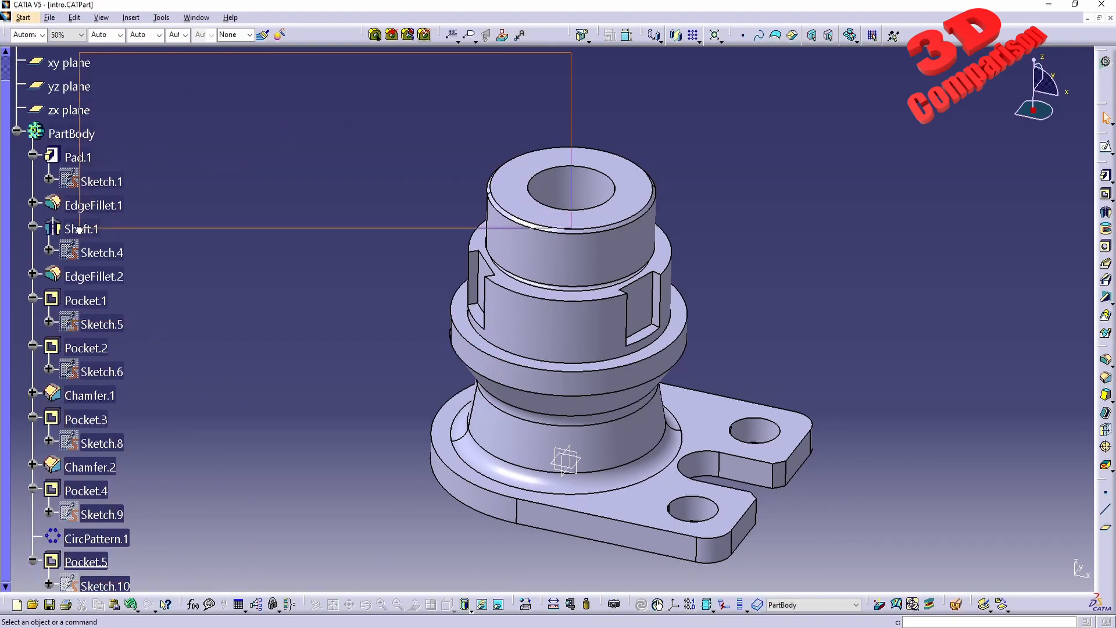